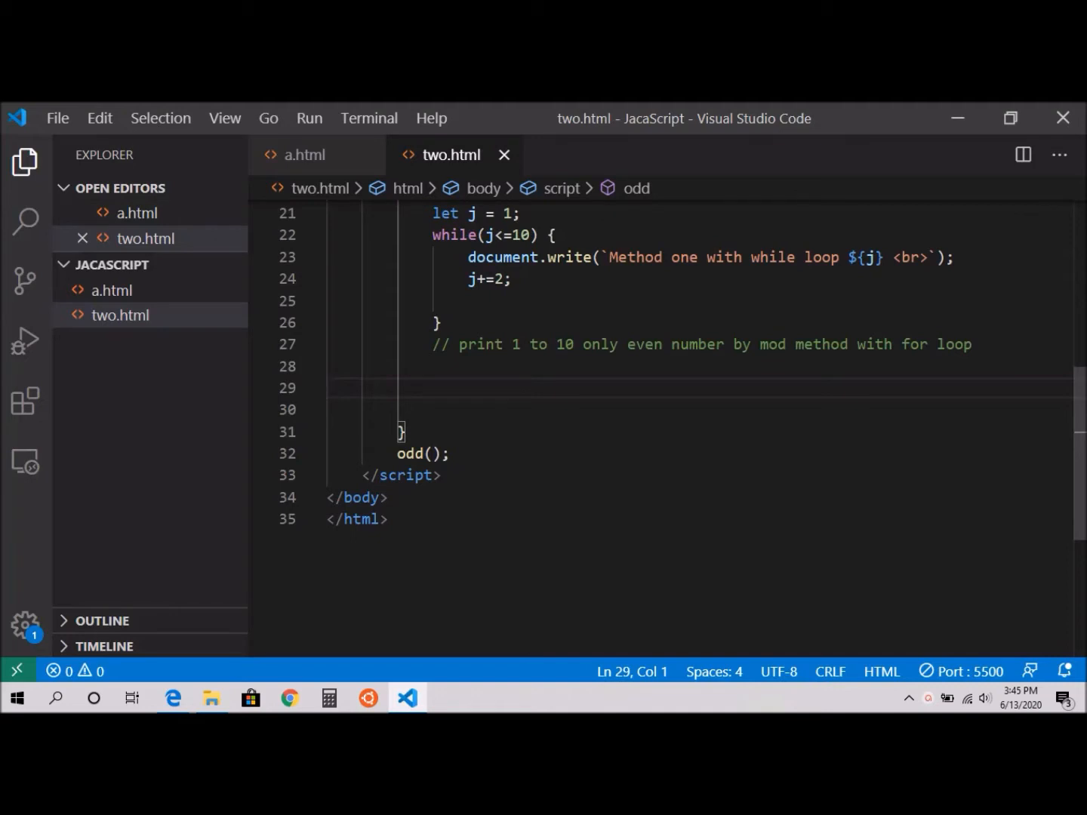
mouse_move(519, 375)
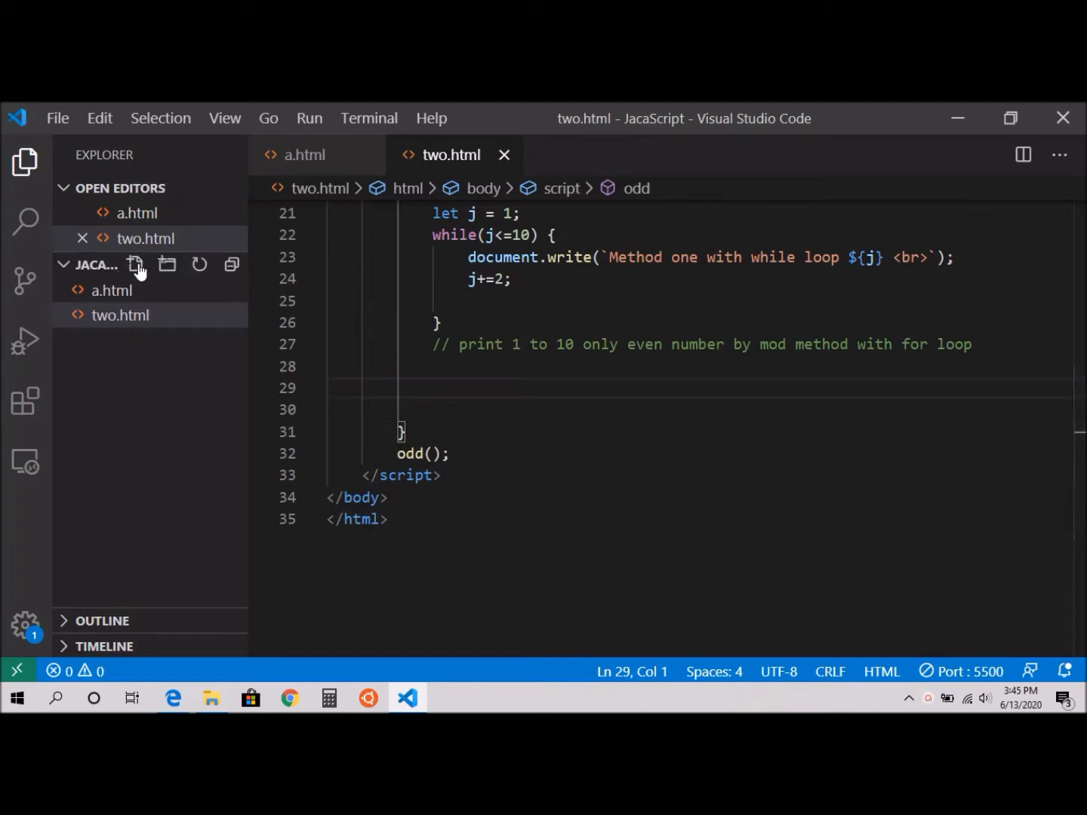
- Create a new file named thrird.html in the JACASCRIPT folder and open it
click(136, 264)
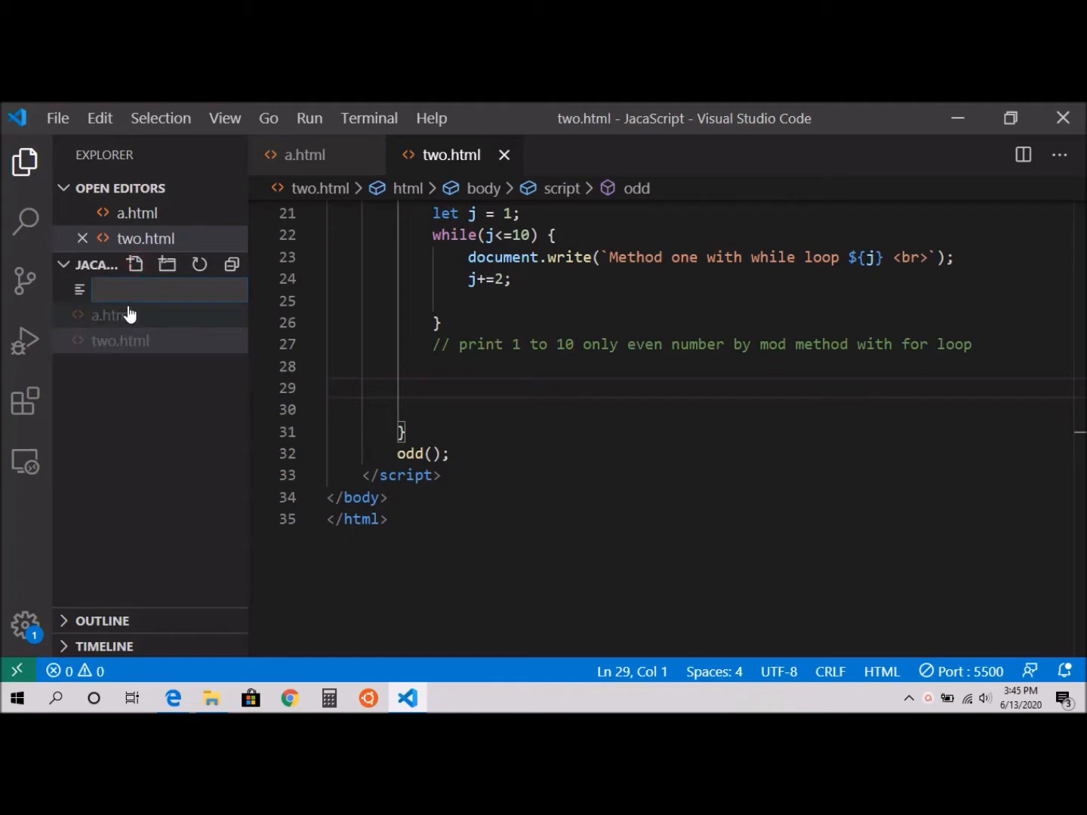
text(thrird.html)
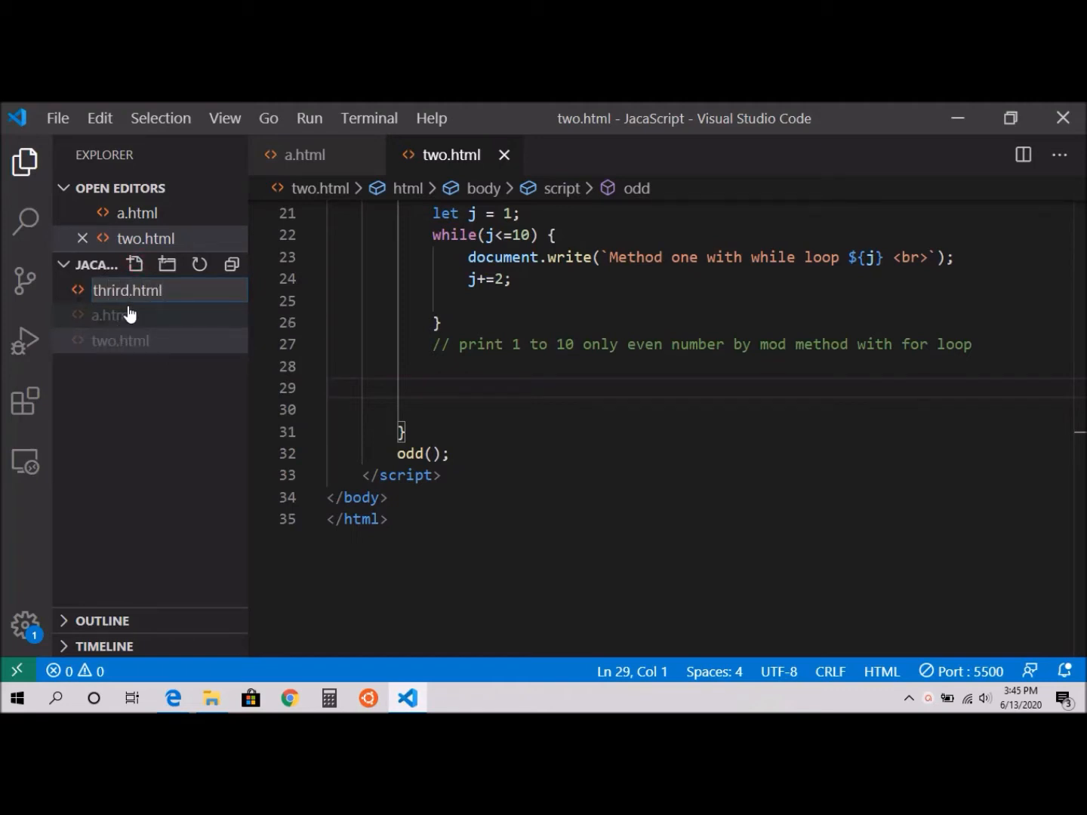
double_click(128, 290)
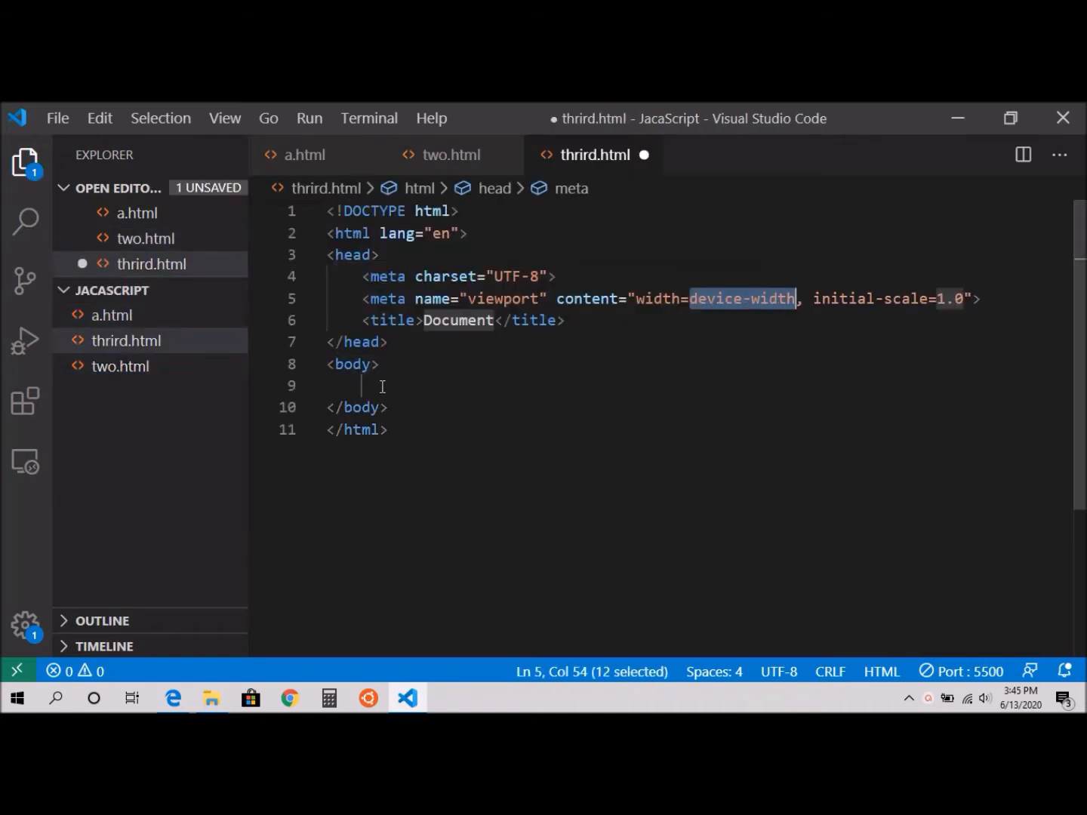
- Add an HTML boilerplate with a body script block holding an empty even() function
text(<s)
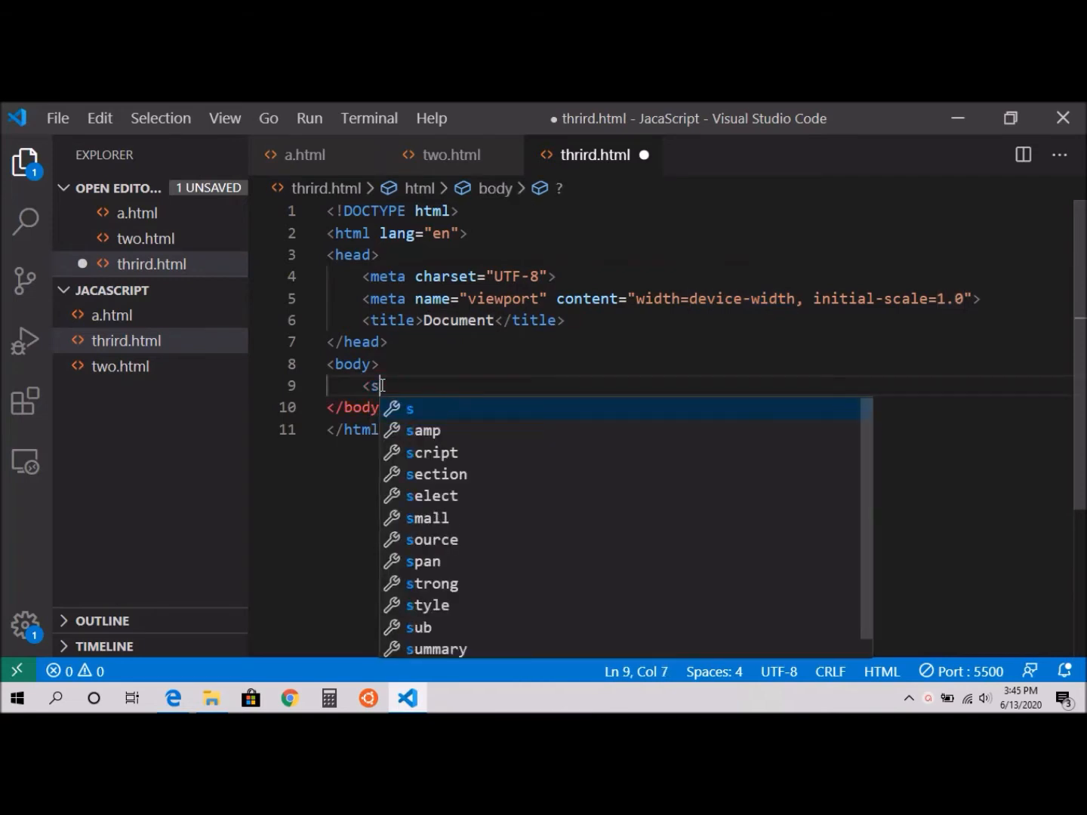
text(cript></script>)
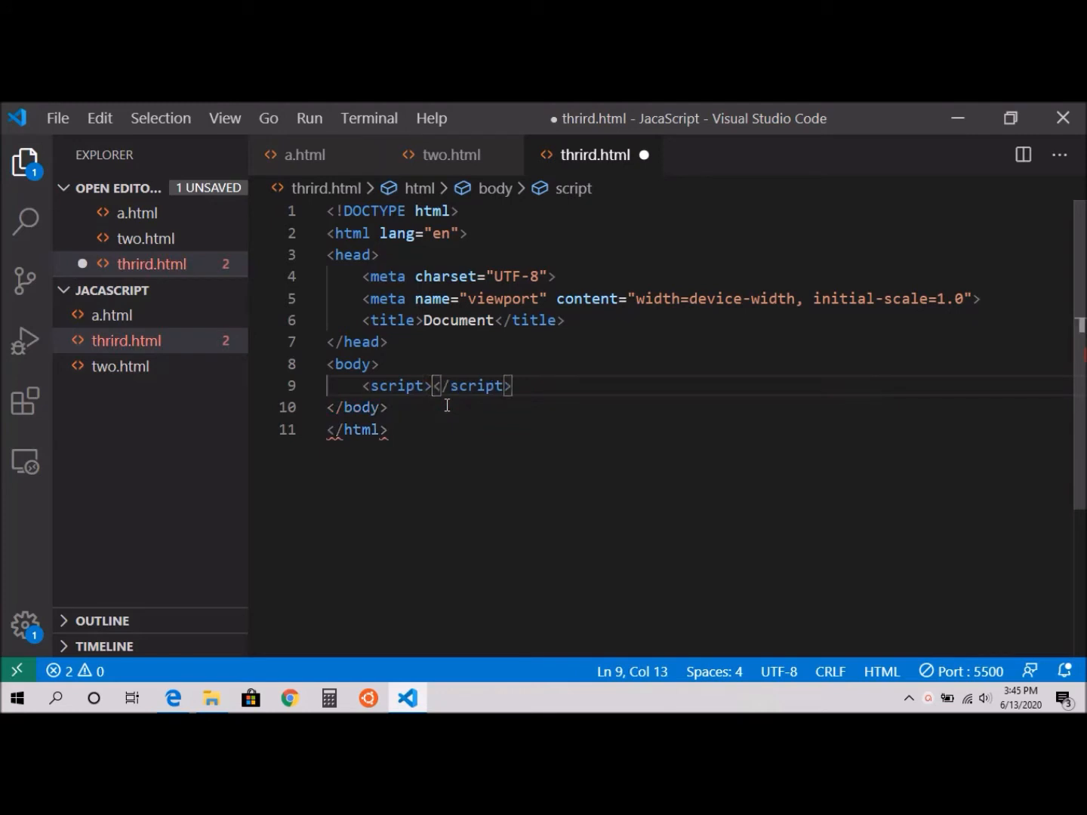
text(f)
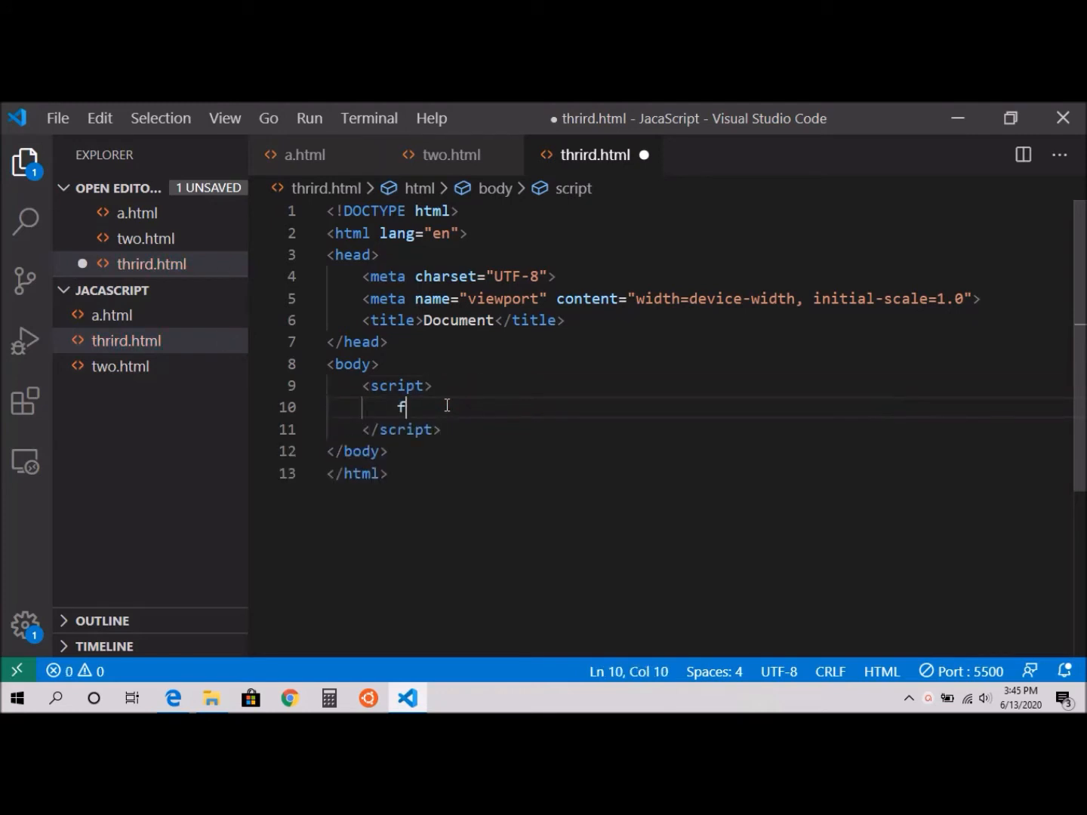
text(unction)
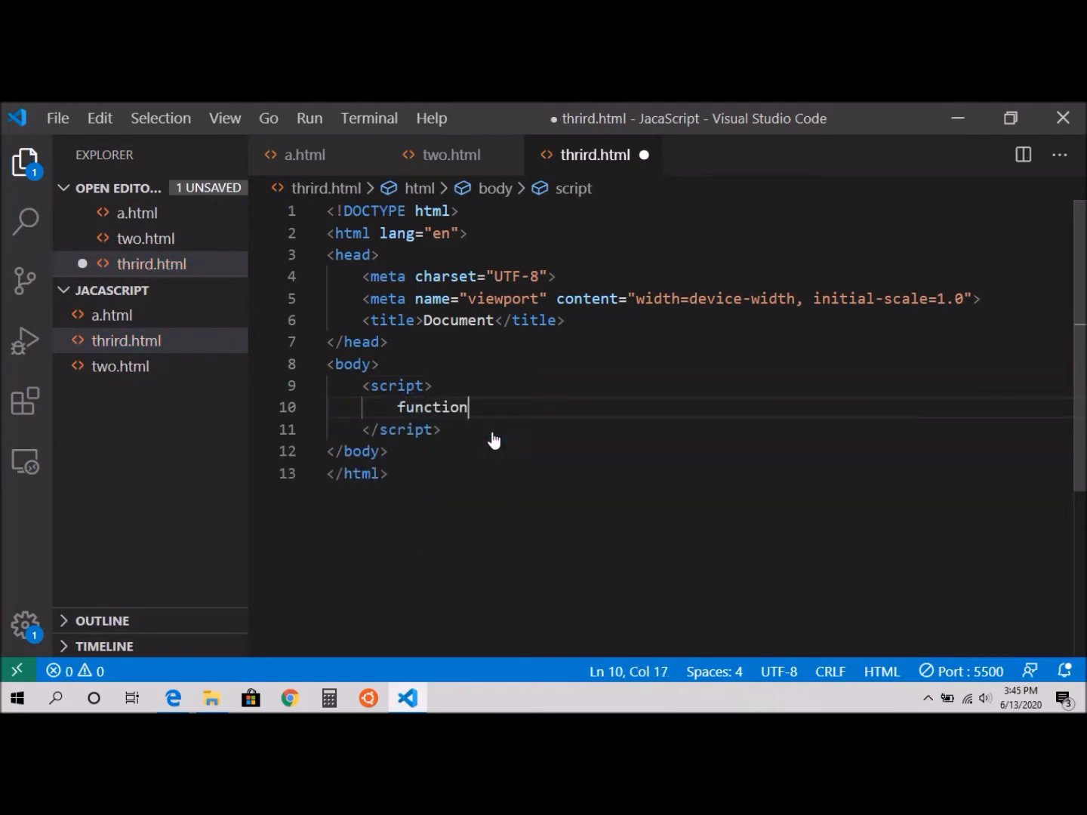
text(ev)
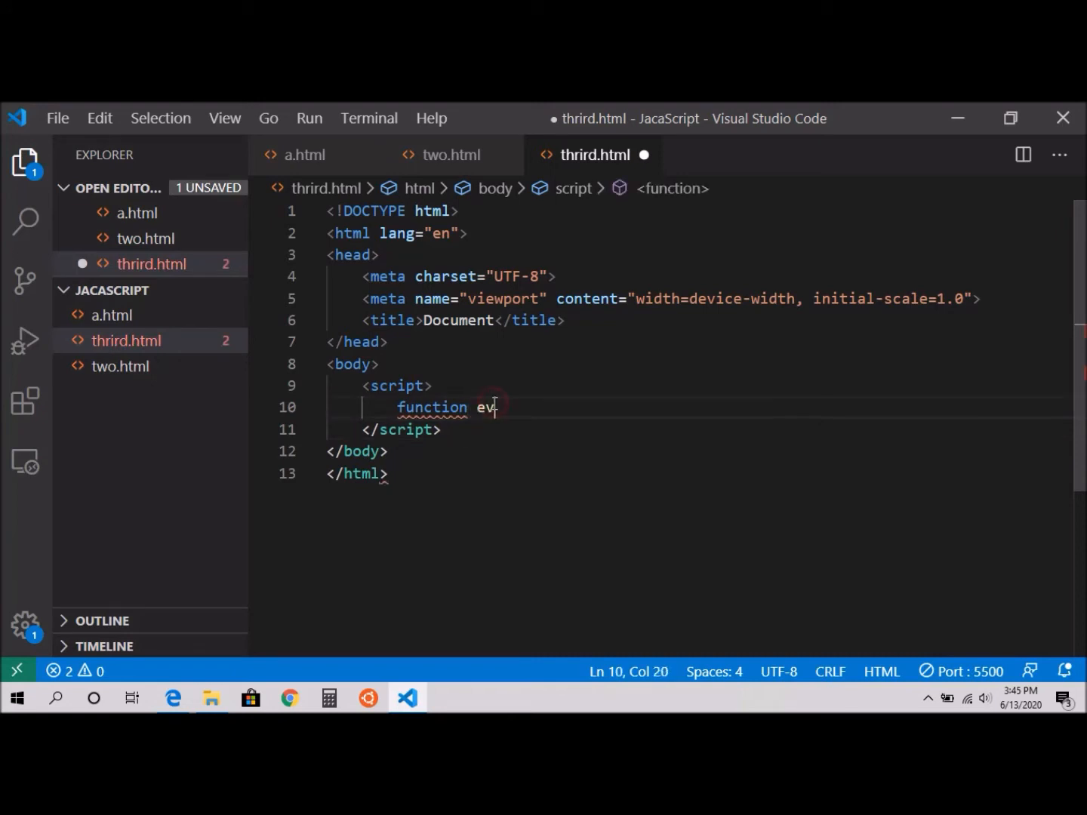
text(en(){)
text(f)
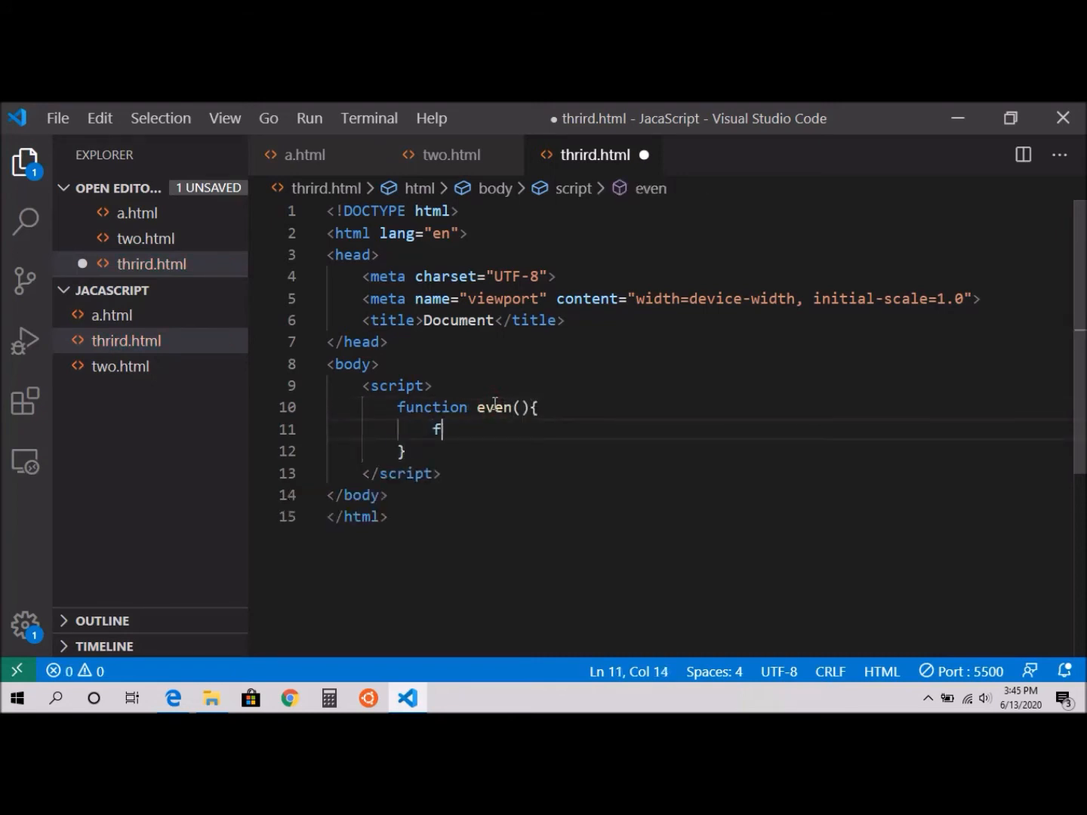
- Inside even(), start the loop for(let i=0;i<=10;i++){
text(or())
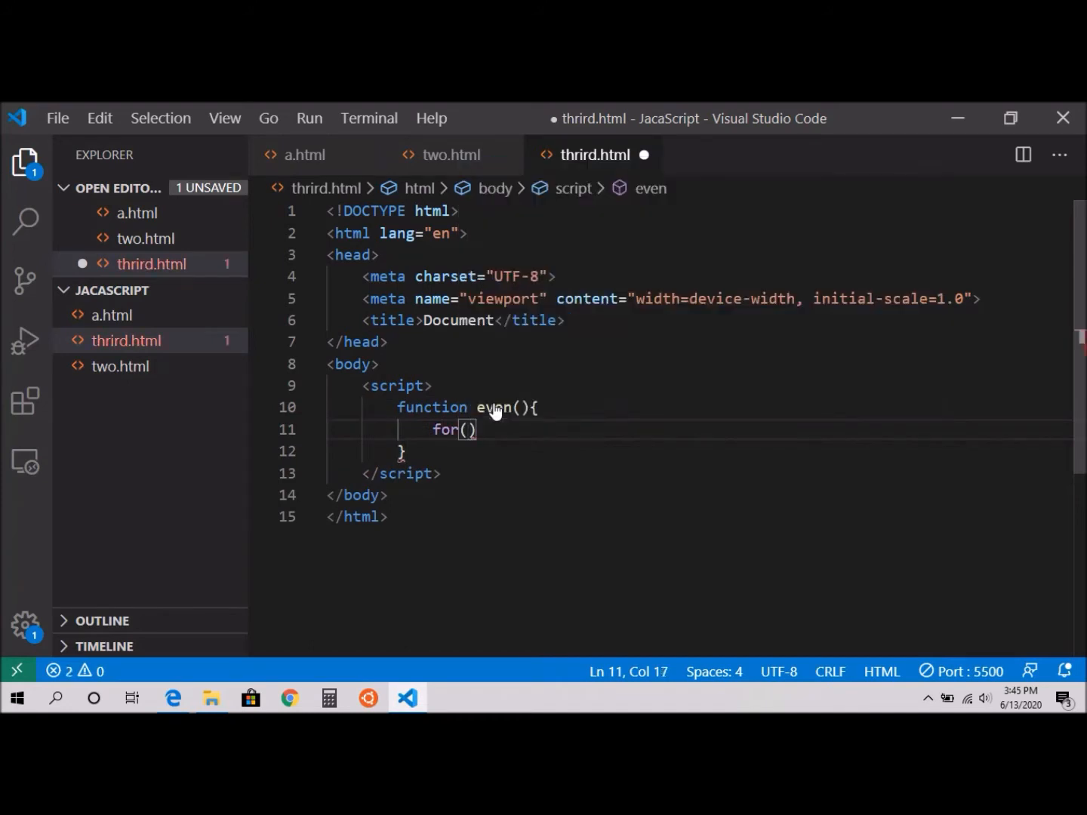
text(let i)
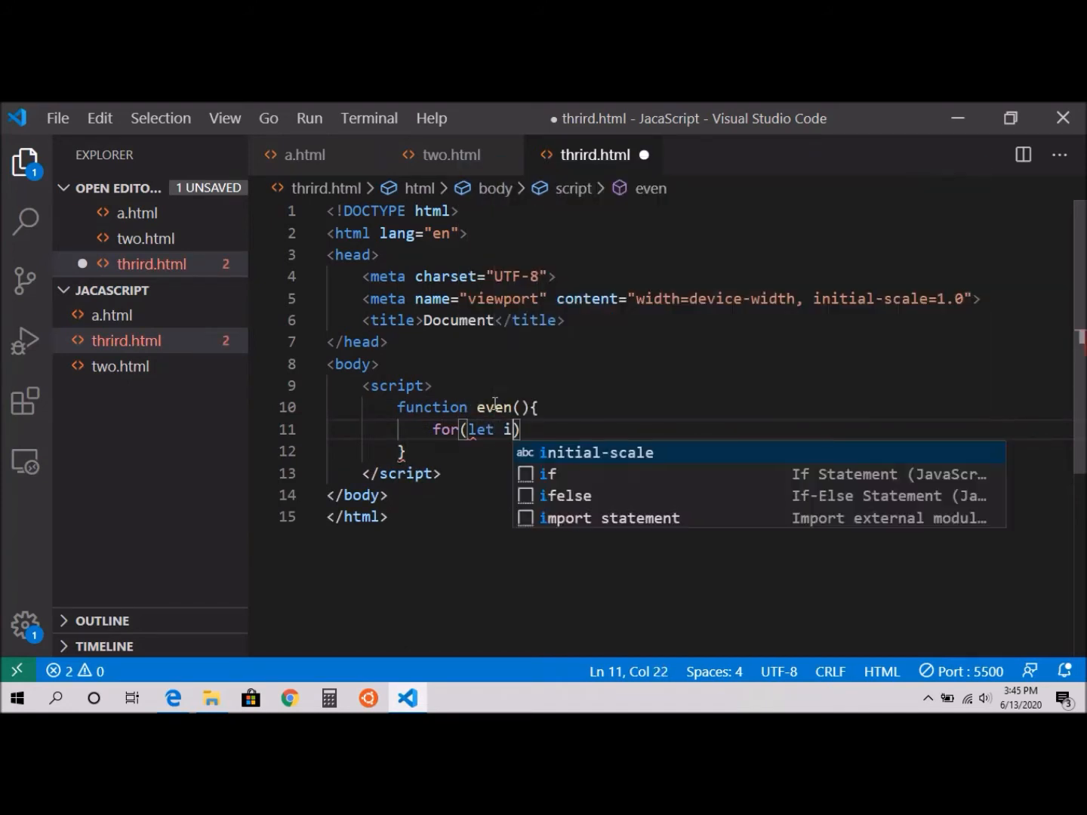
text(=0)
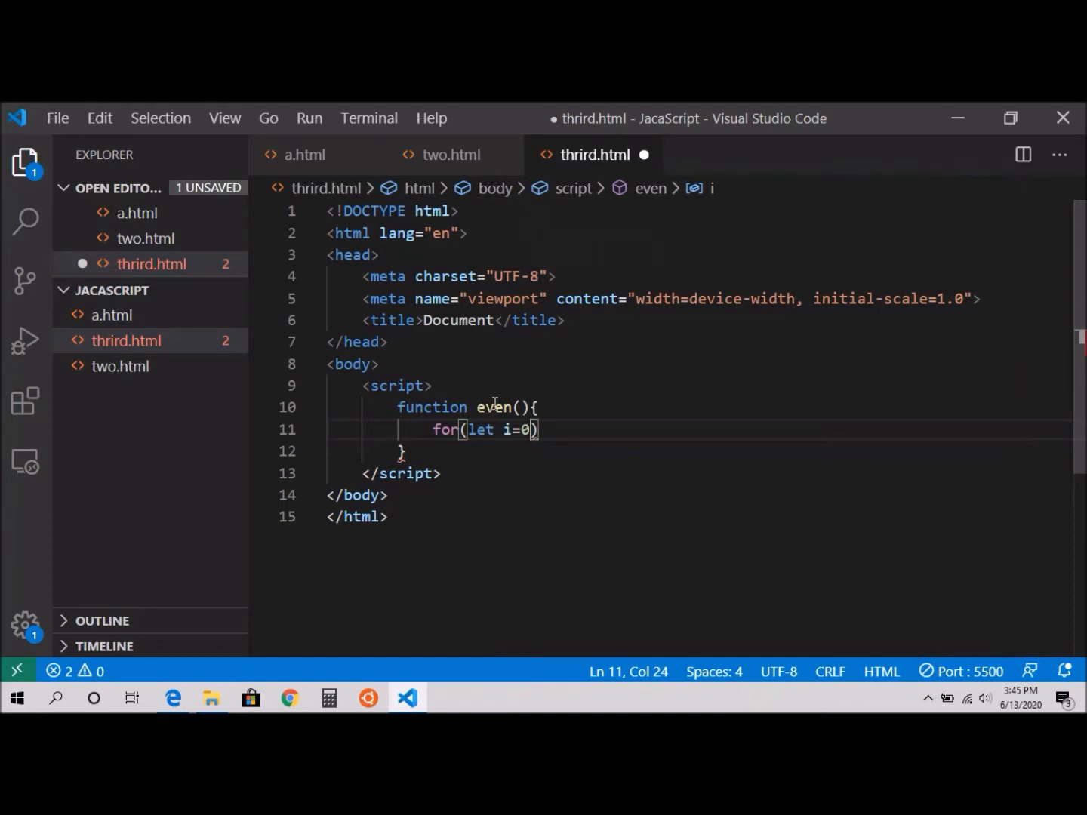
text(;i<)
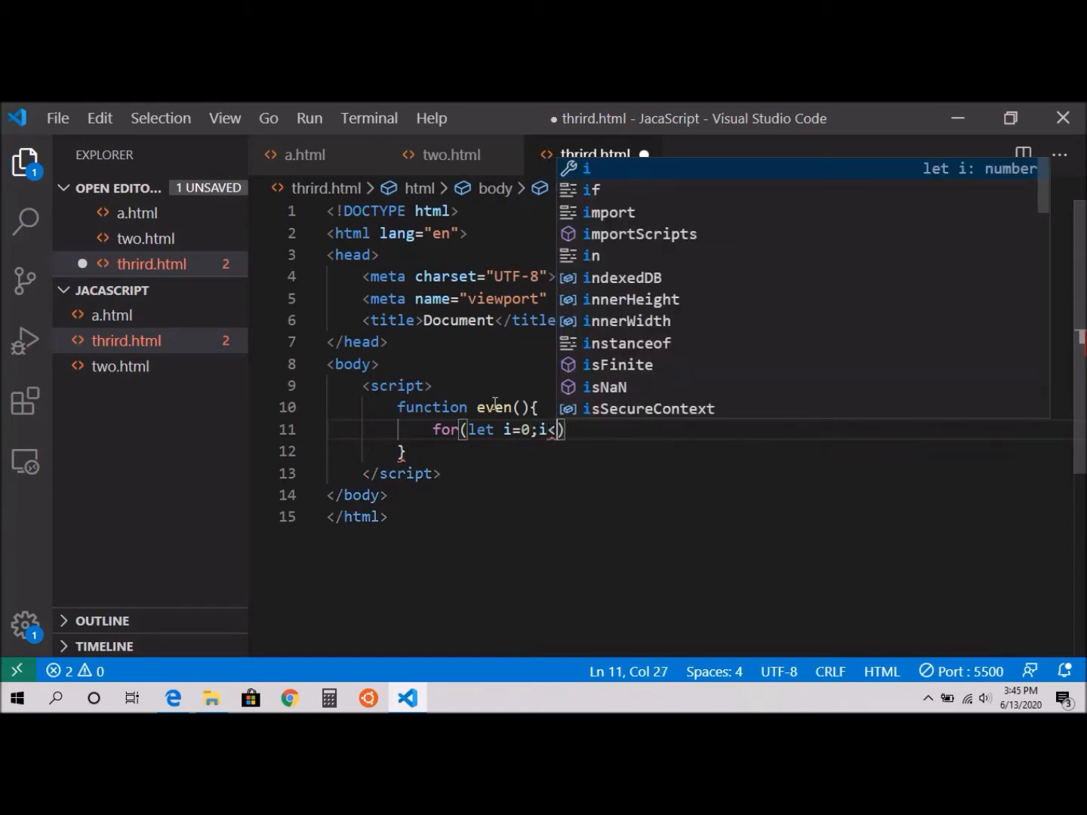
text(<=10)
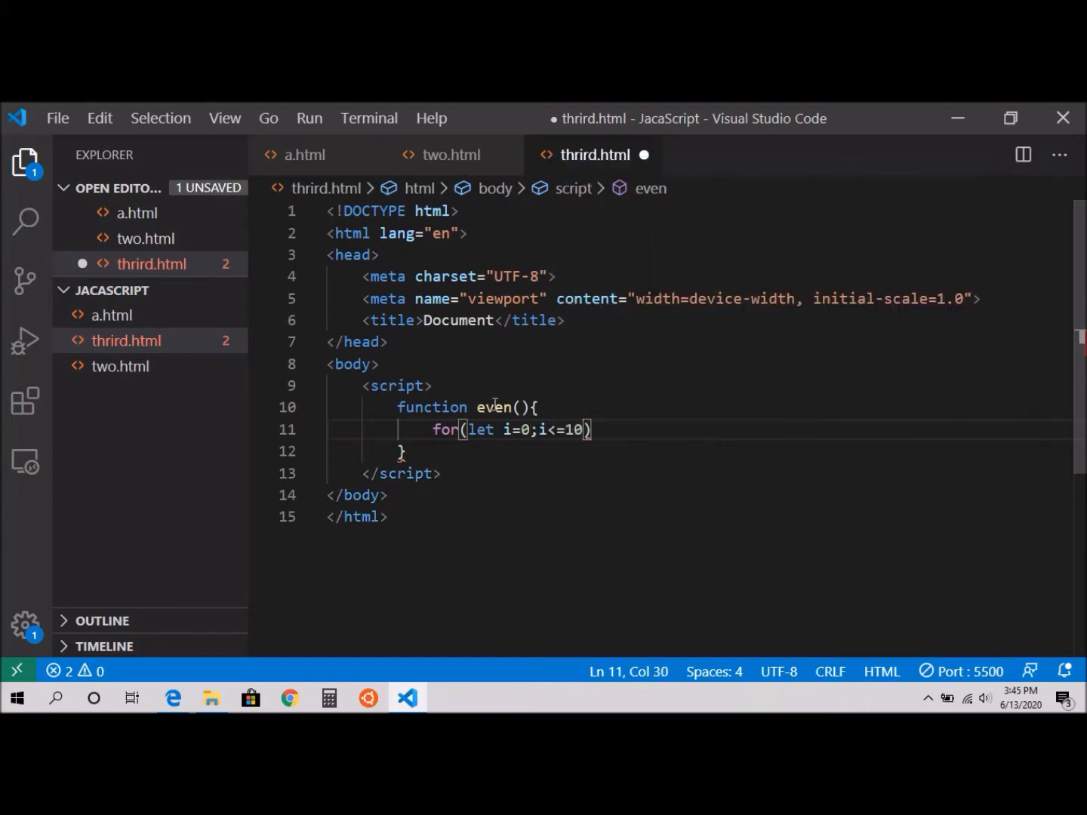
text(;)
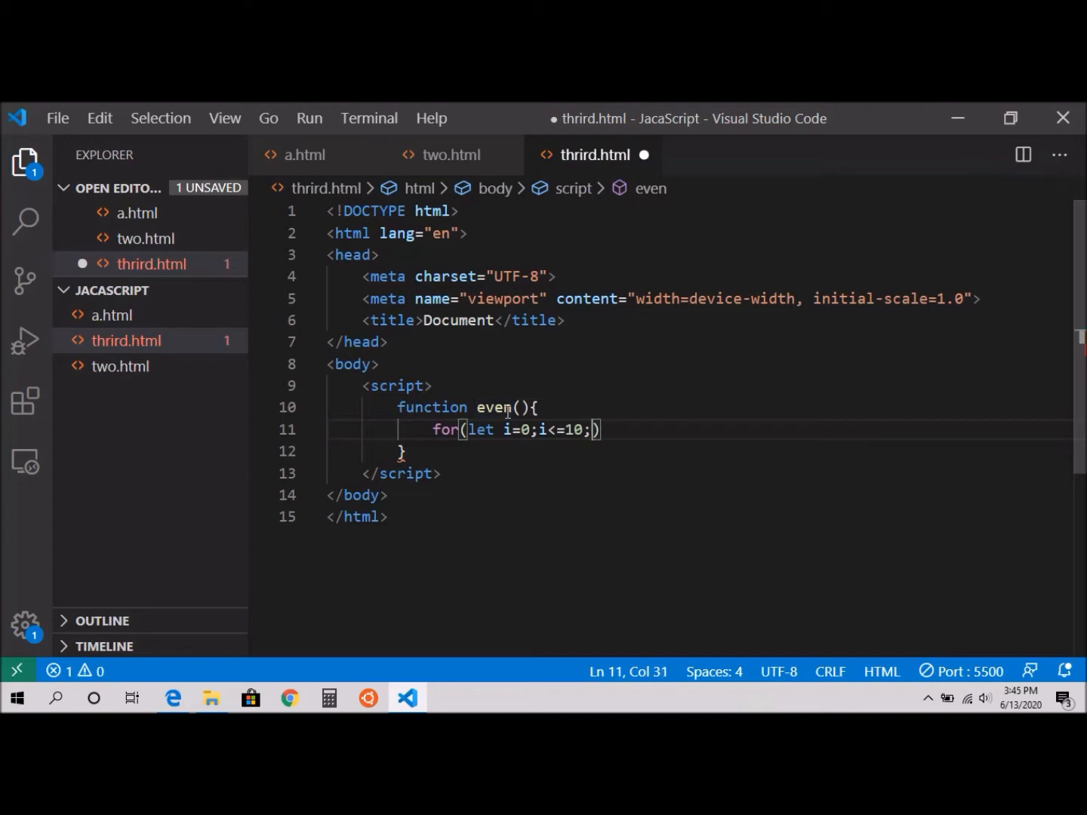
text(i++)
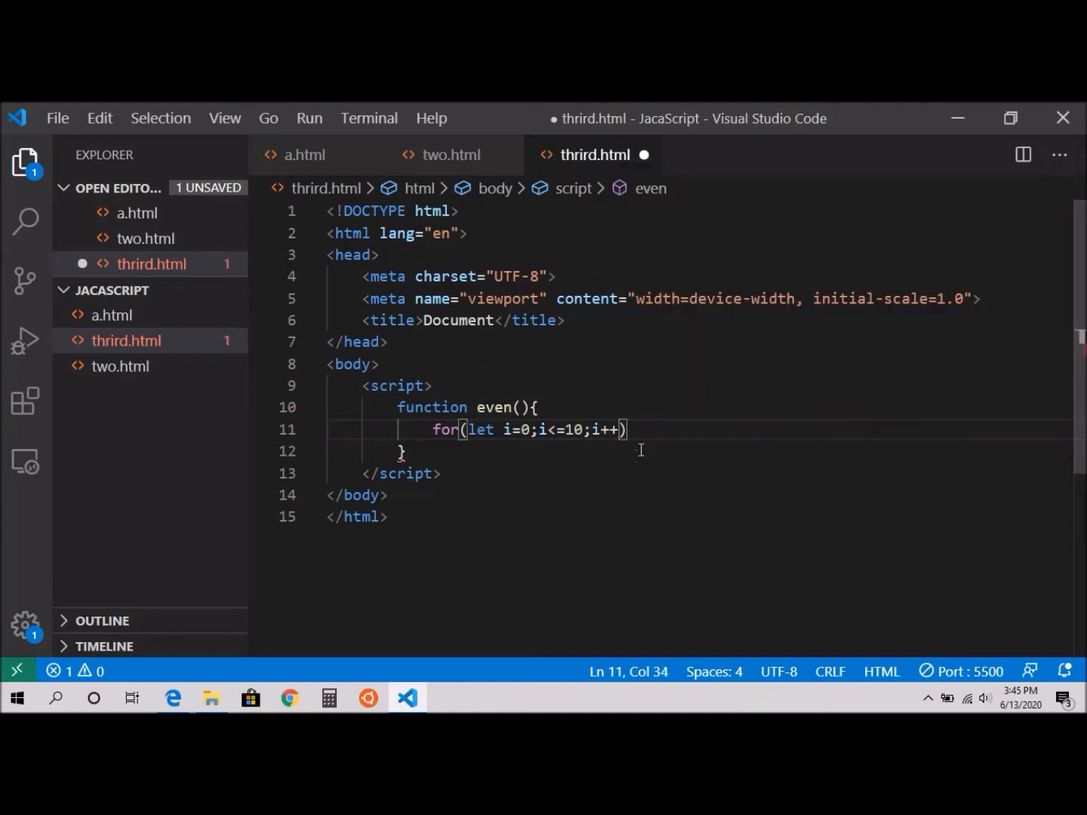
text({)
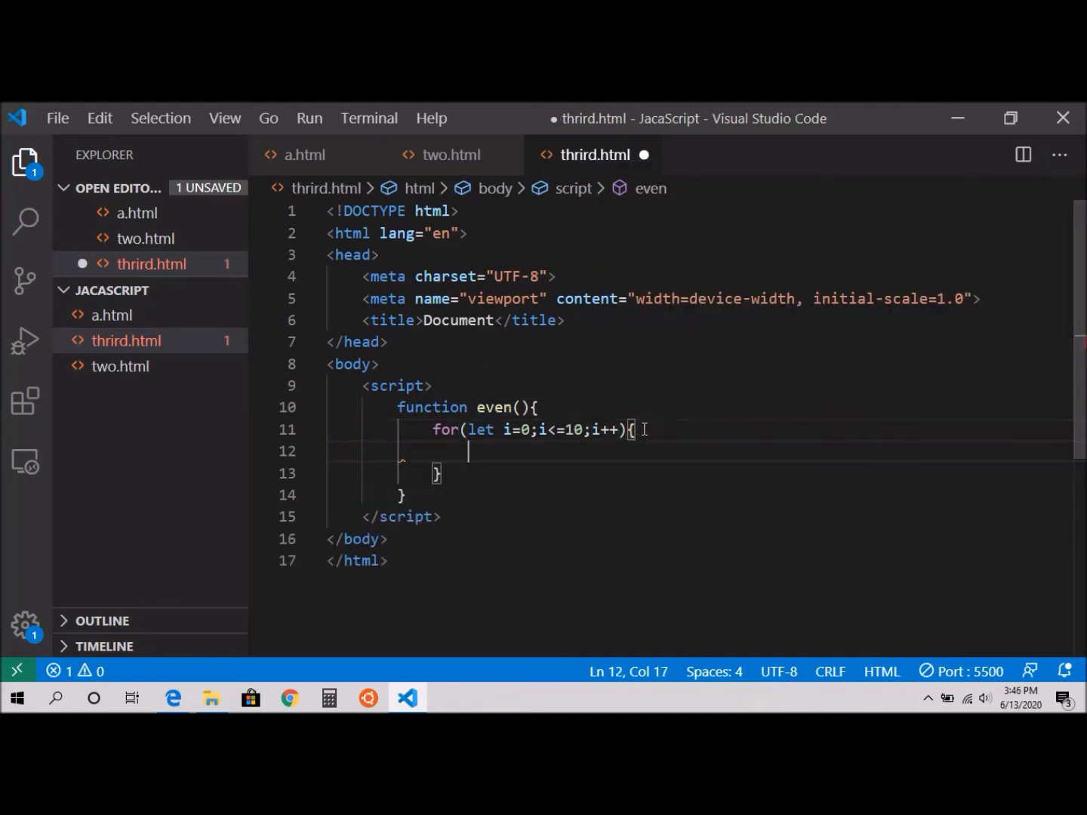
- Make the loop document.write `Then even number is ${i}<br>` and save the file
text(doc)
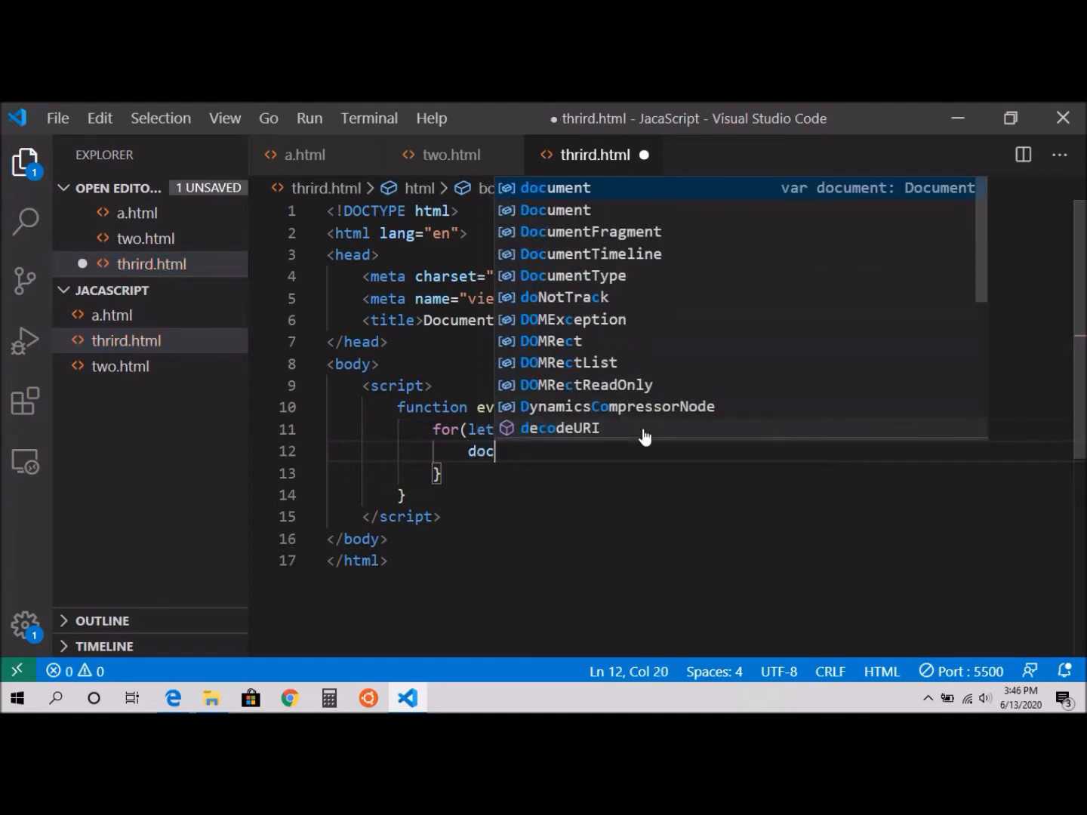
text(ument.write)
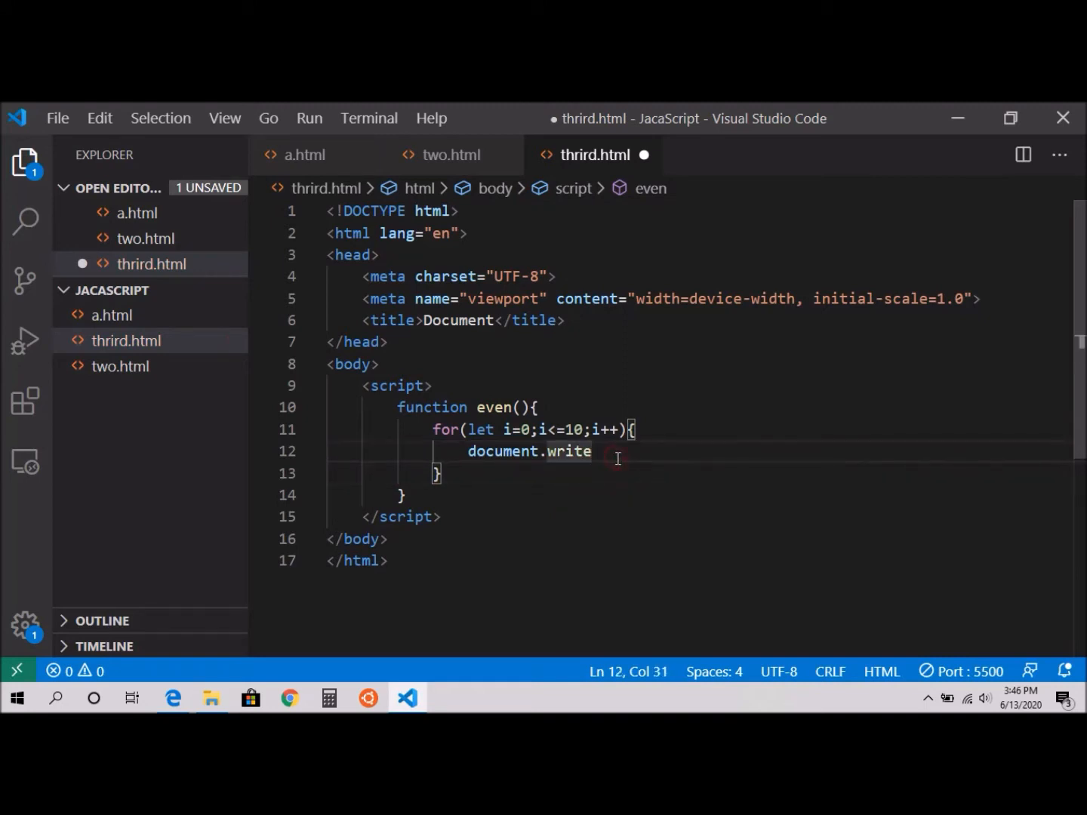
text((`)
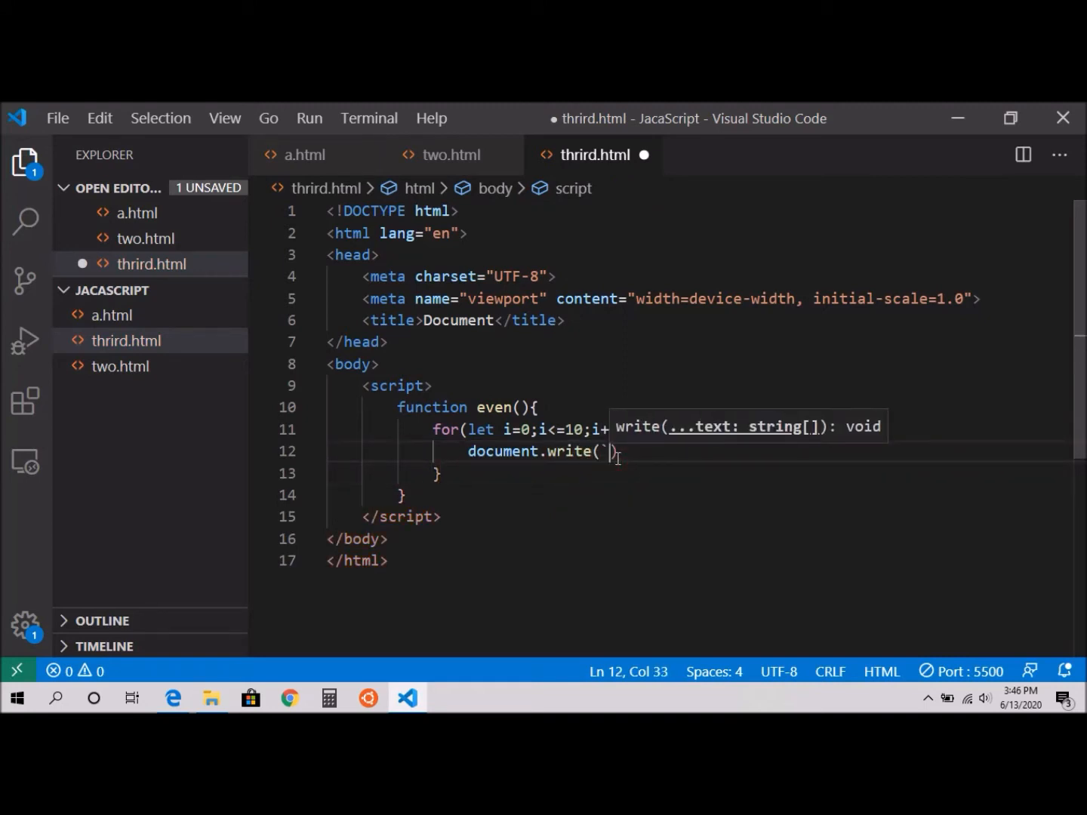
text(`)
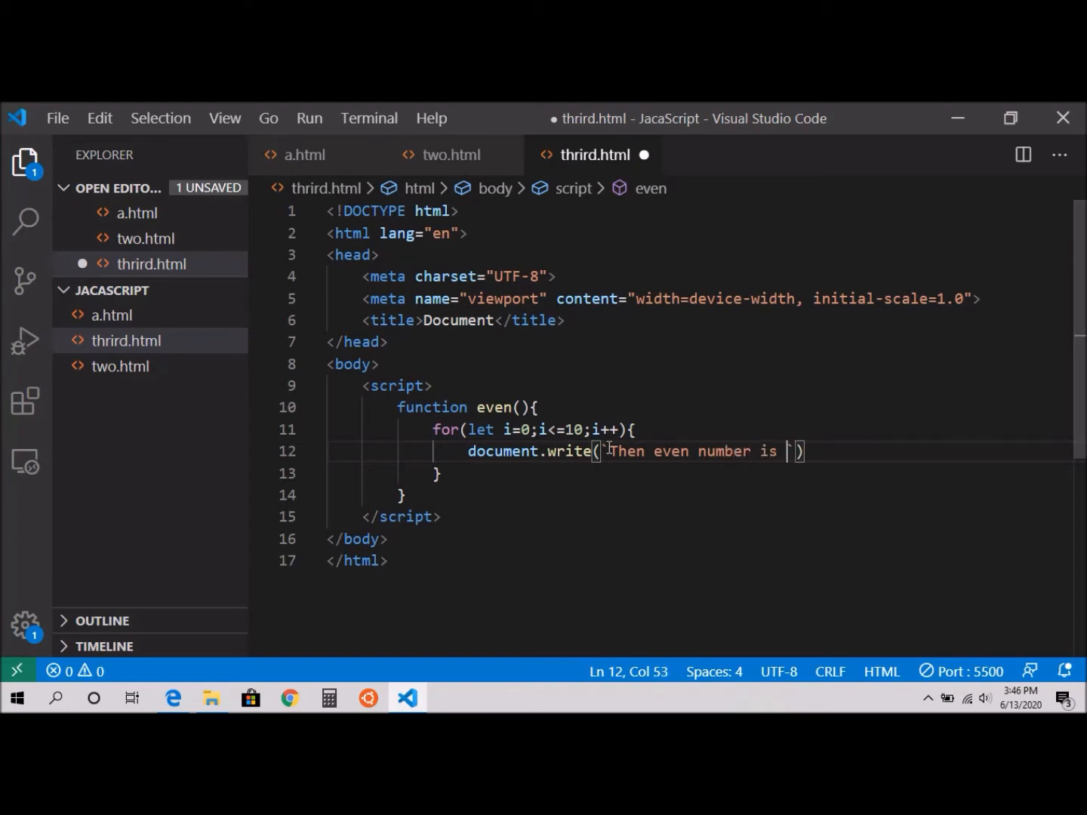
text(S)
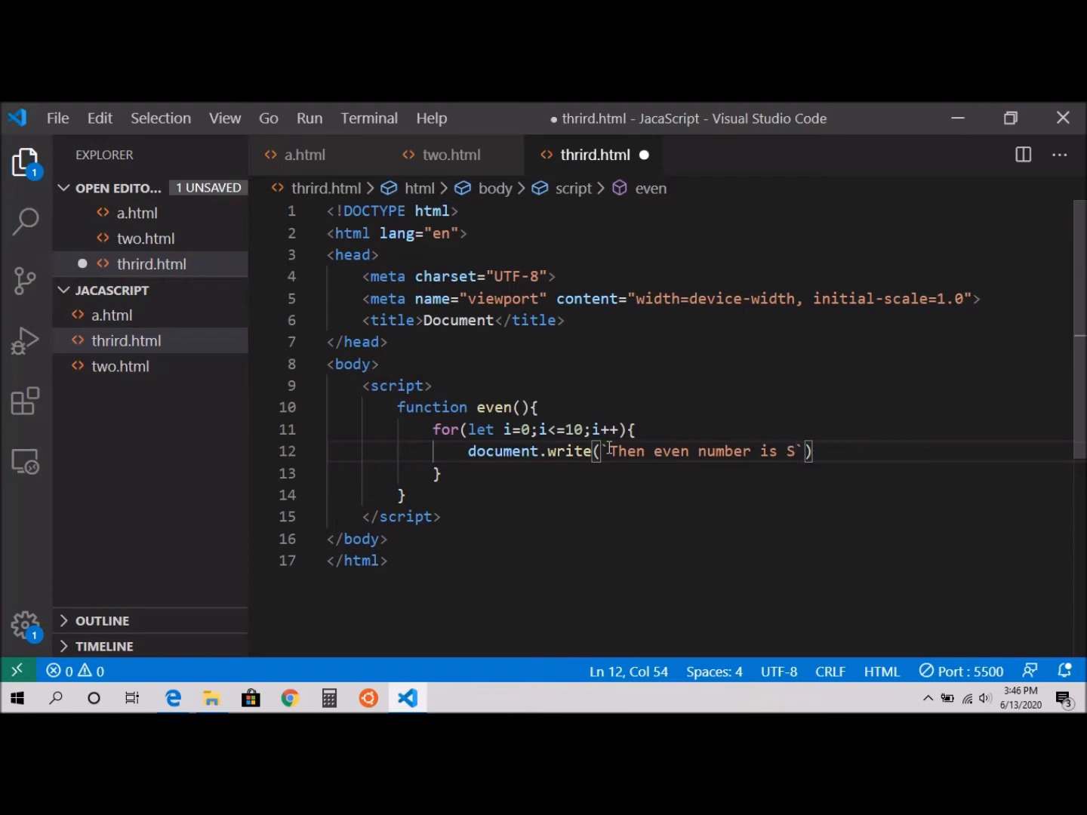
text($)
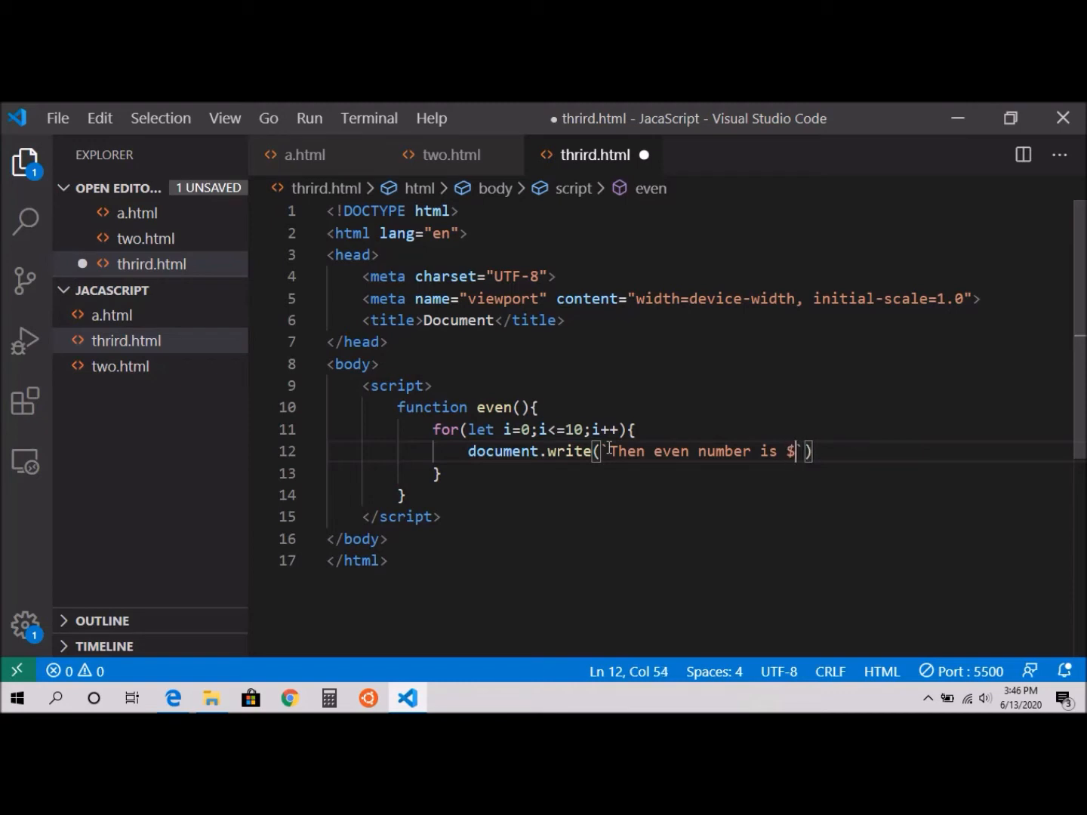
text([)
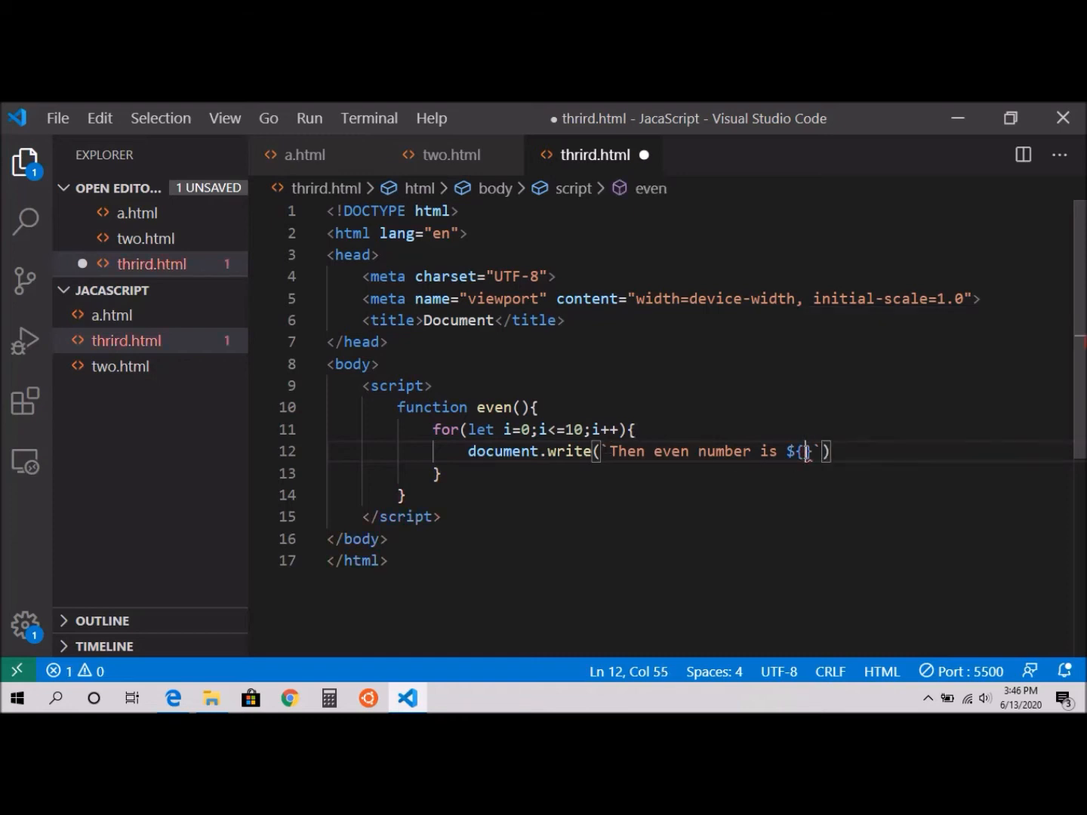
text(i)
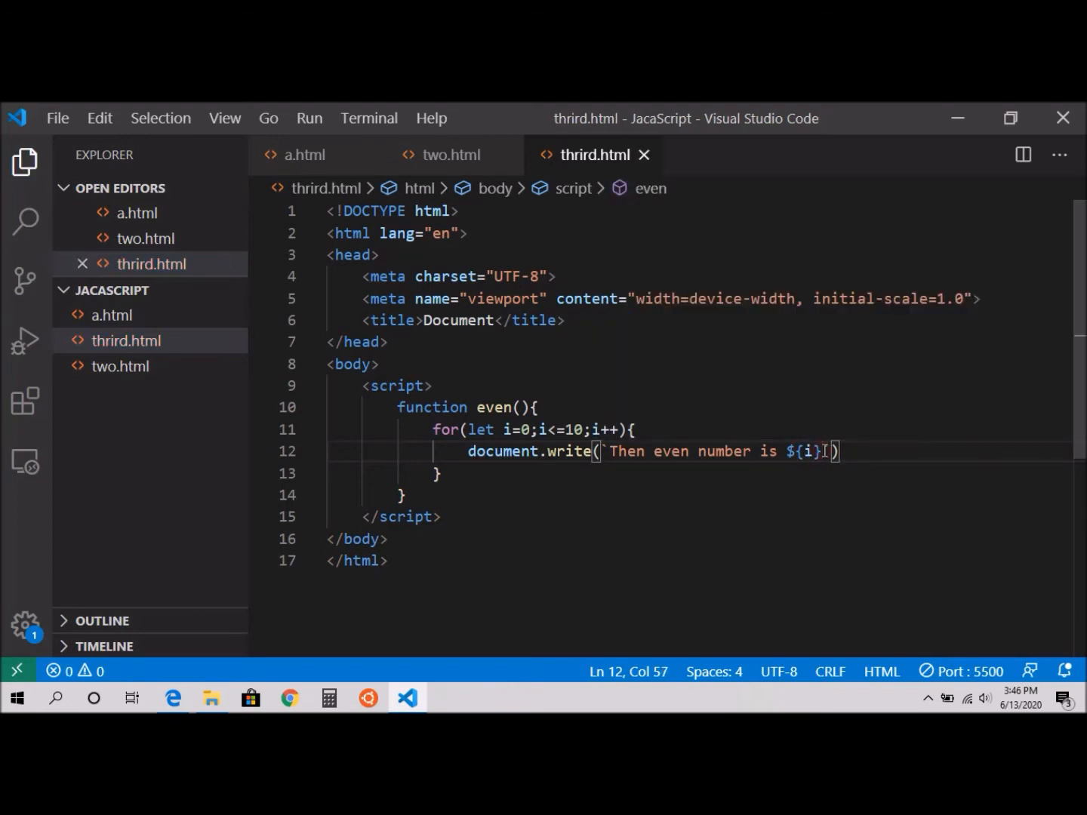
text(<br>)
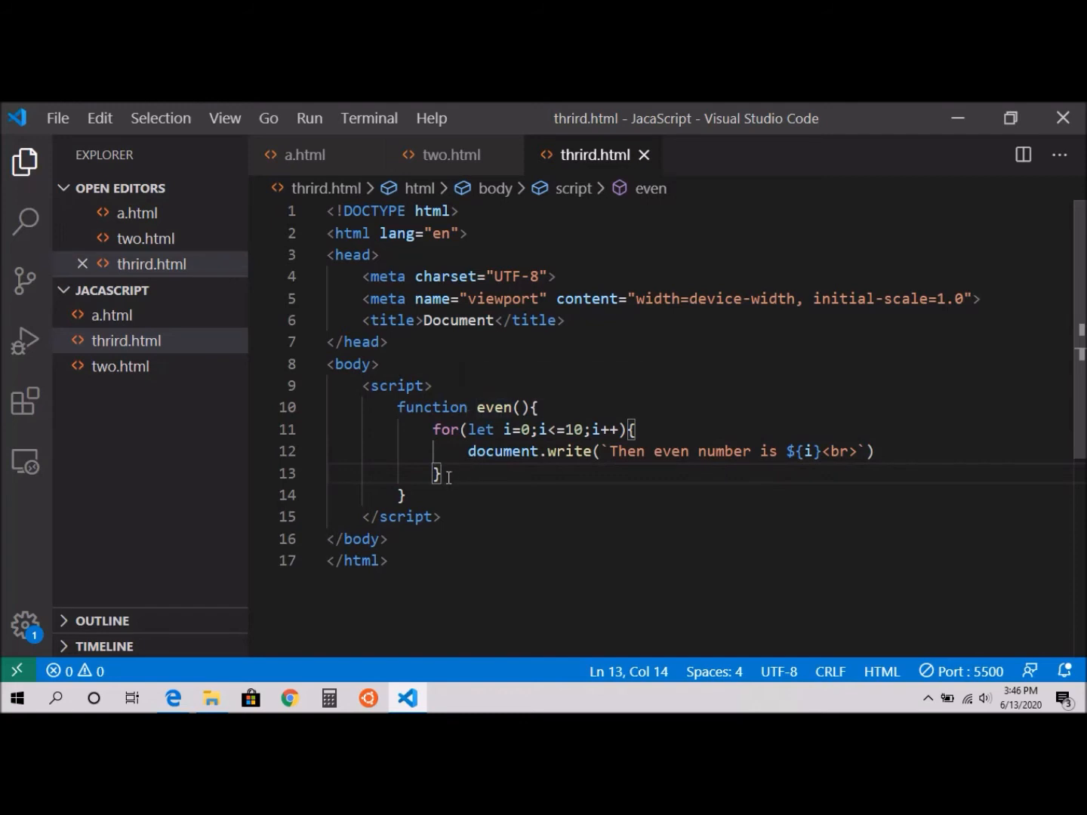
mouse_move(585, 481)
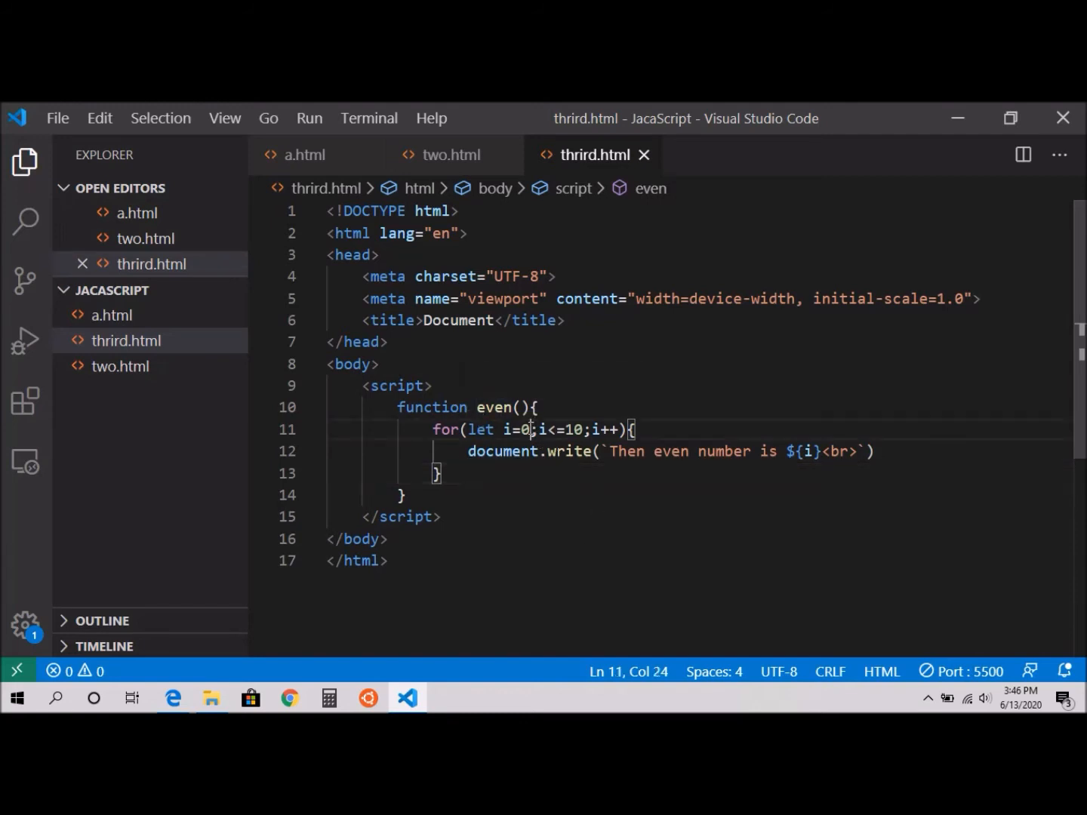
- Change the loop start to i=1 and add an if(i%2==0){} block
text(1)
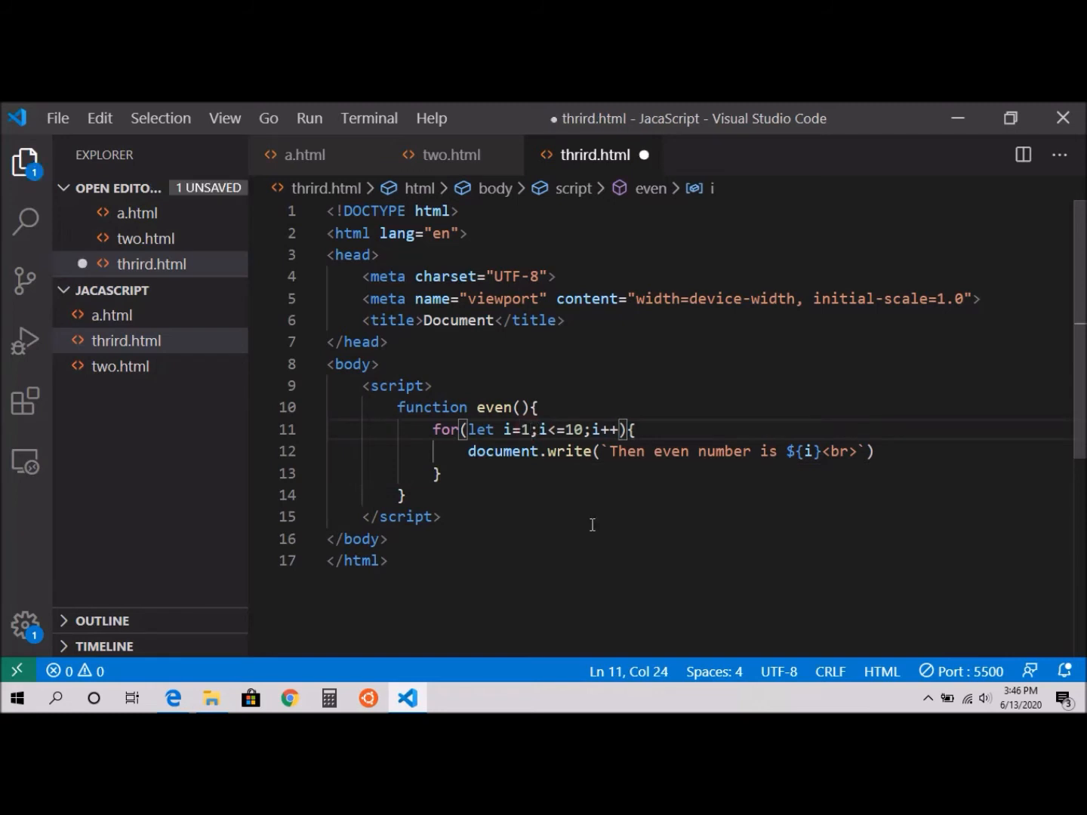
mouse_move(551, 440)
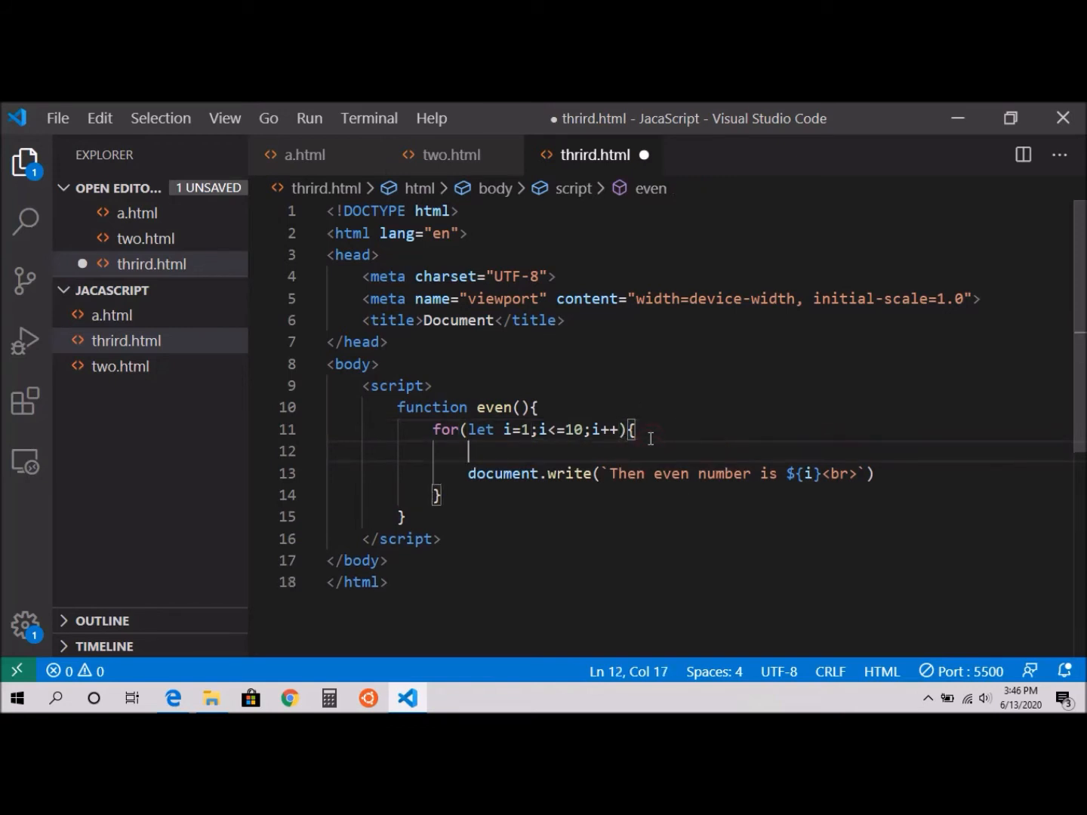
text(if()
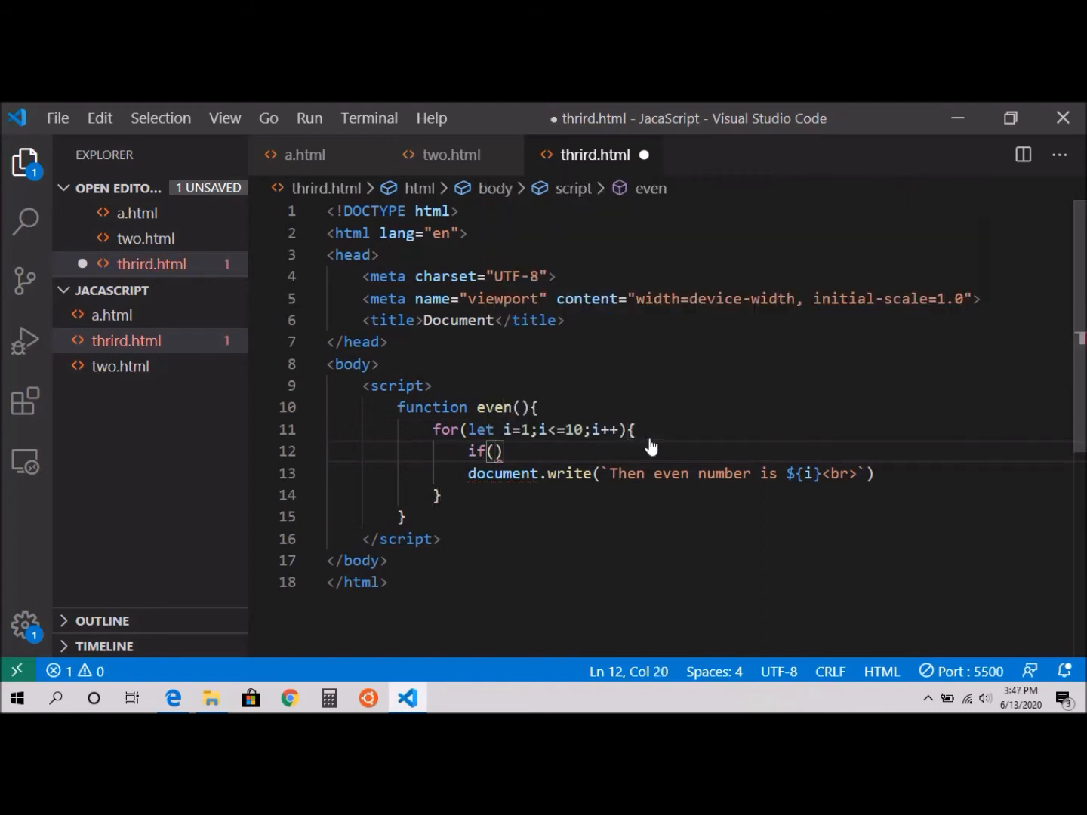
text(i)
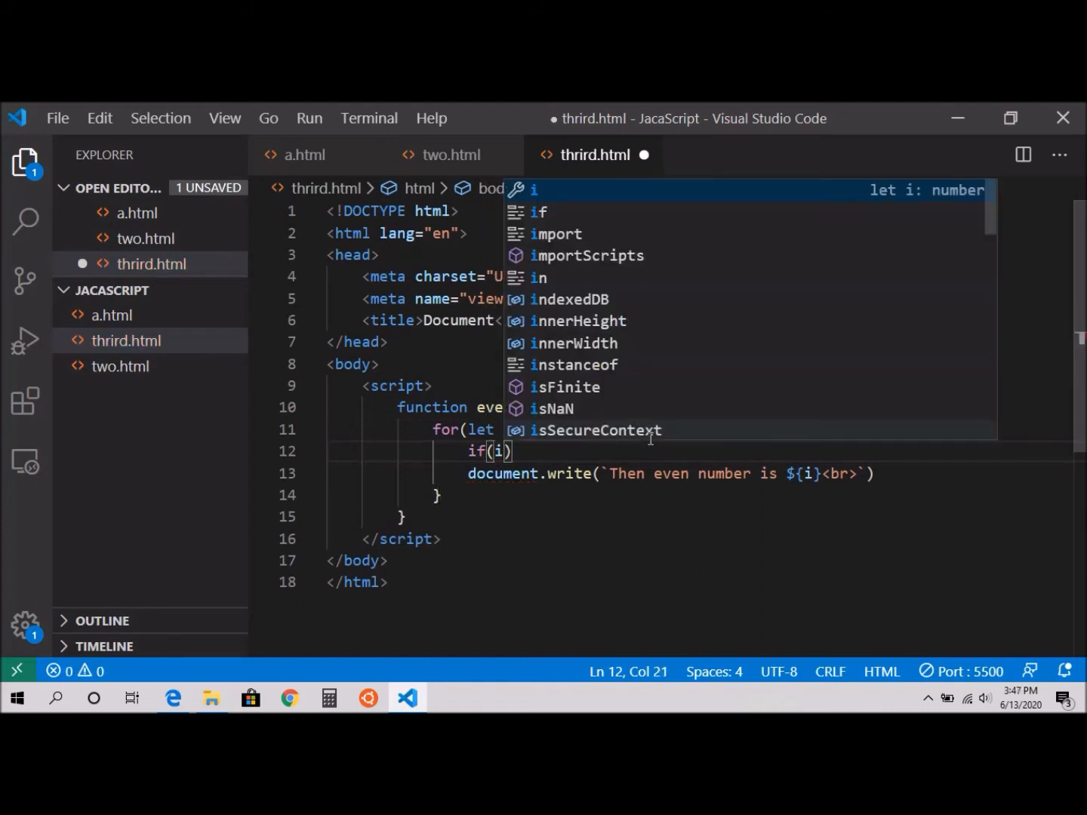
text(%)
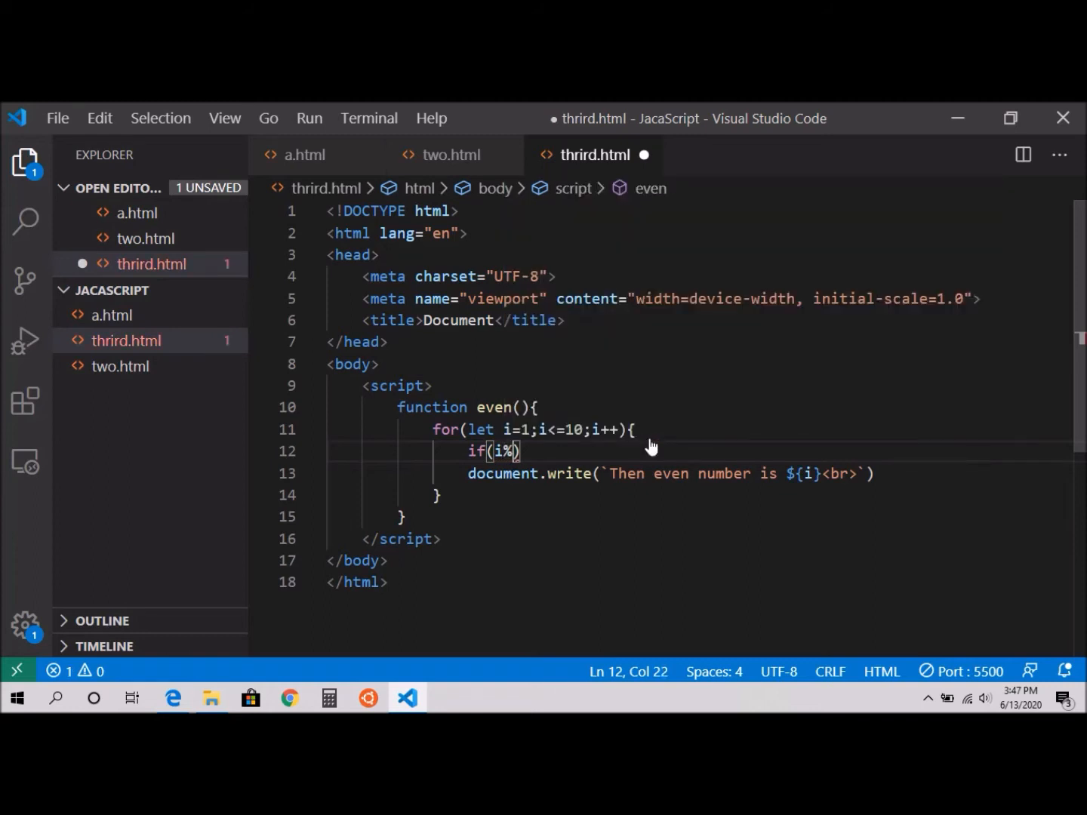
text(2=)
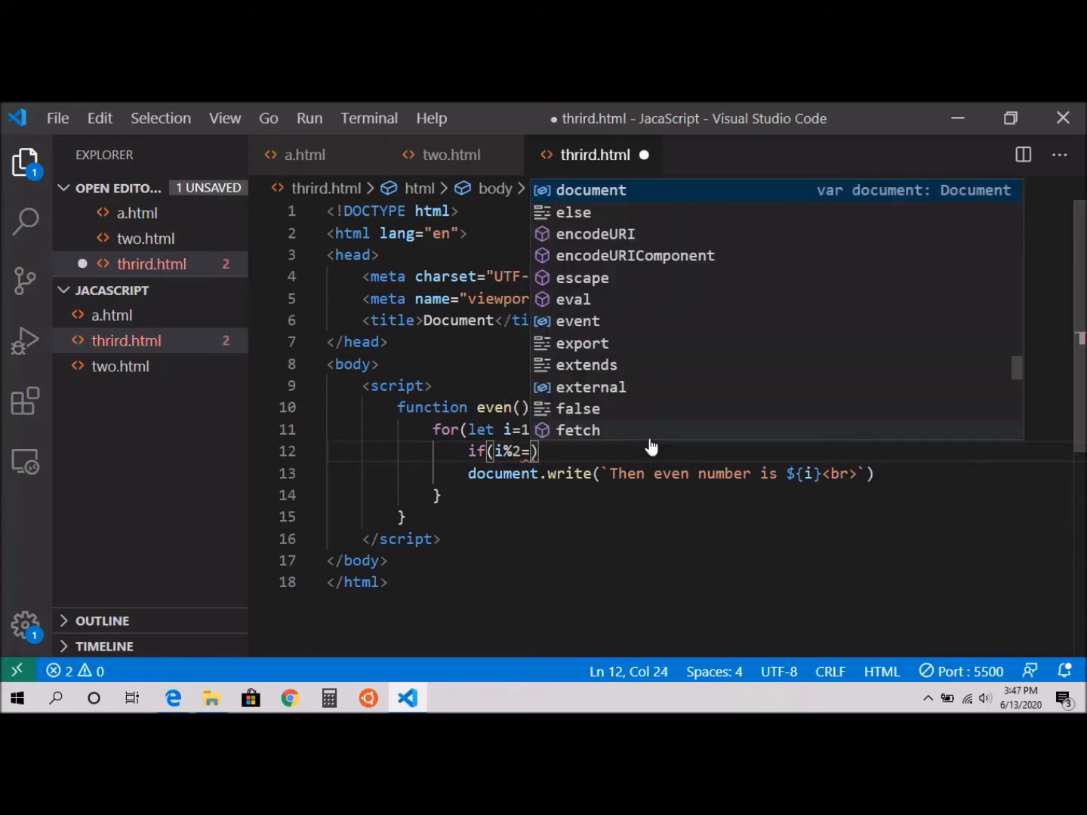
text(=0)
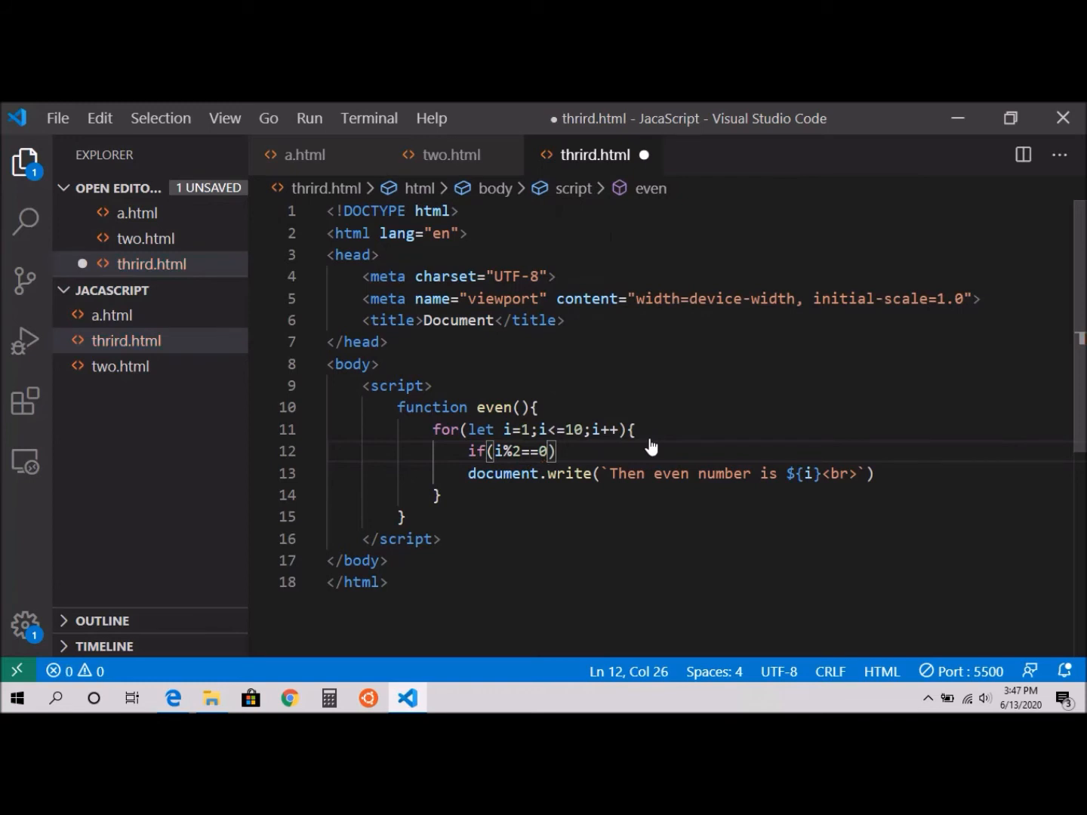
text({})
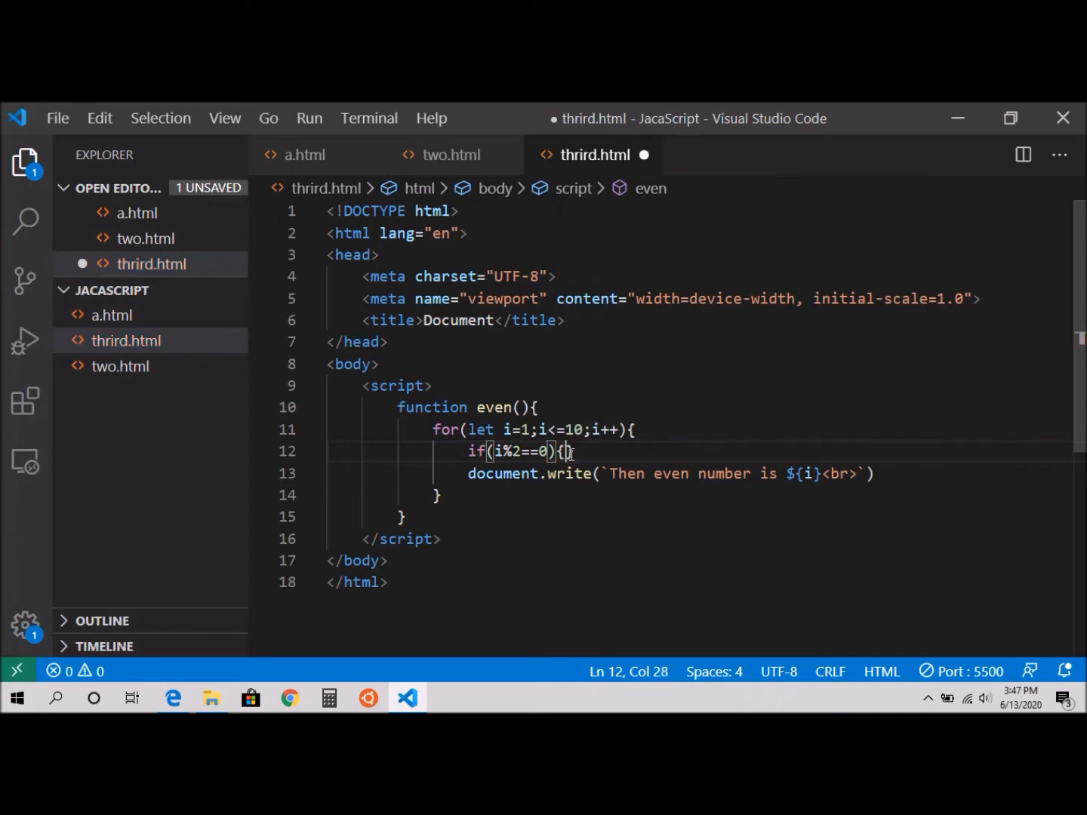
- Place document.write(`Then even number is ${i}<br>`) inside the if block
key(enter)
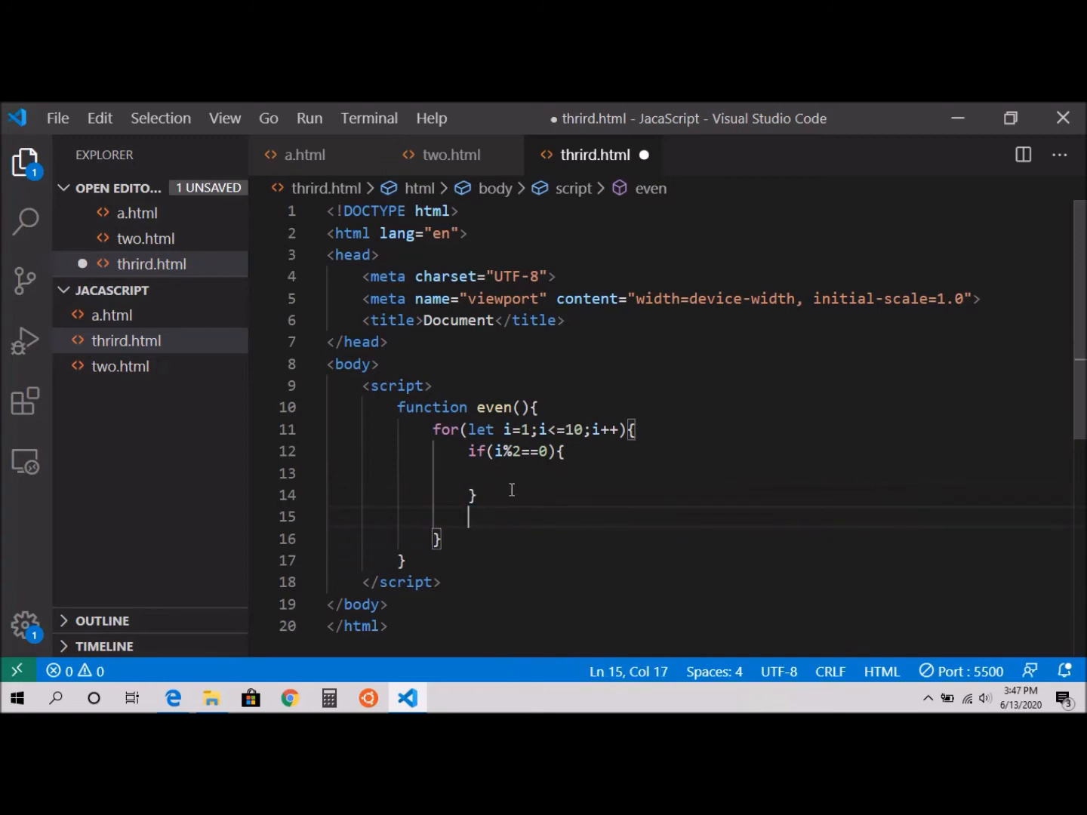
click(523, 472)
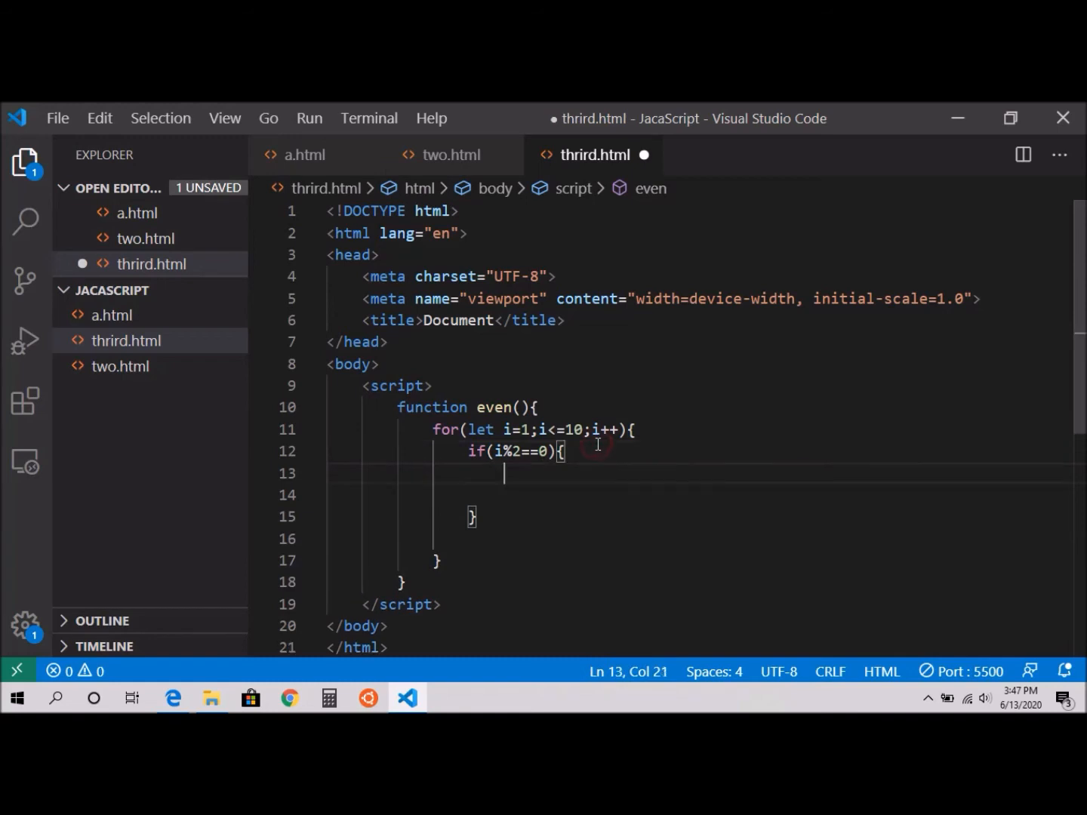
text(document.write(`Then even number is ${i}<br>`))
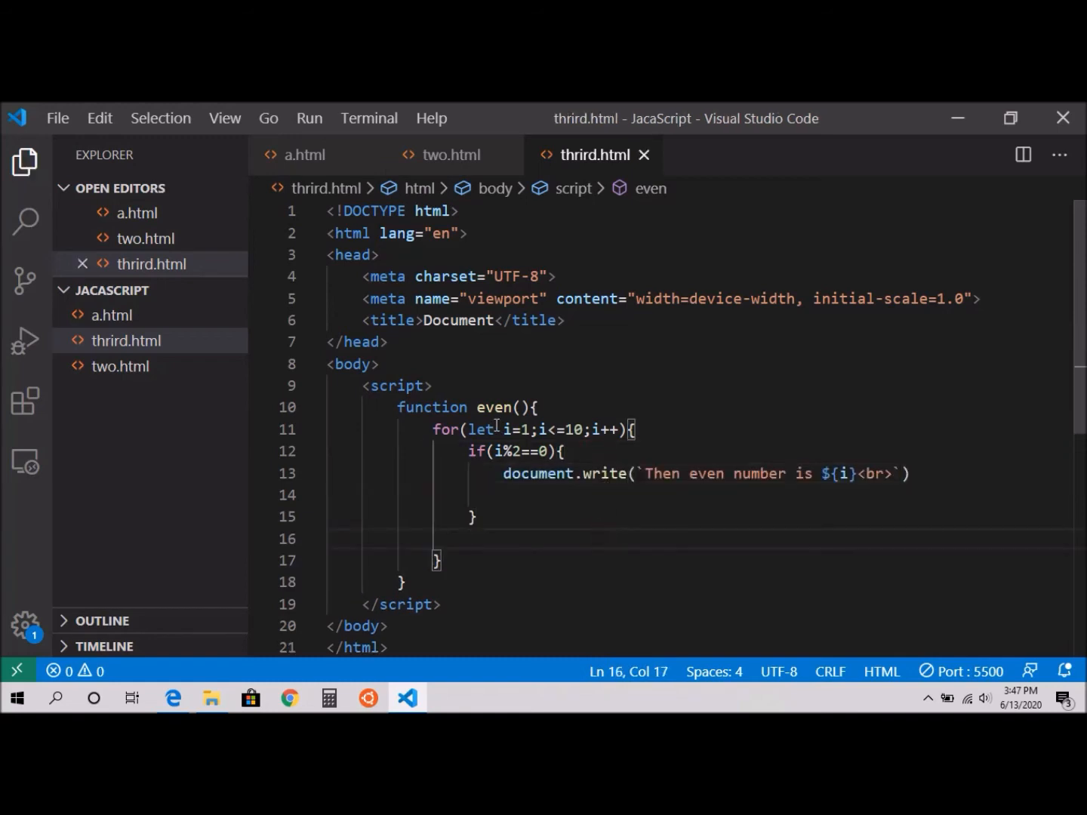
mouse_move(529, 434)
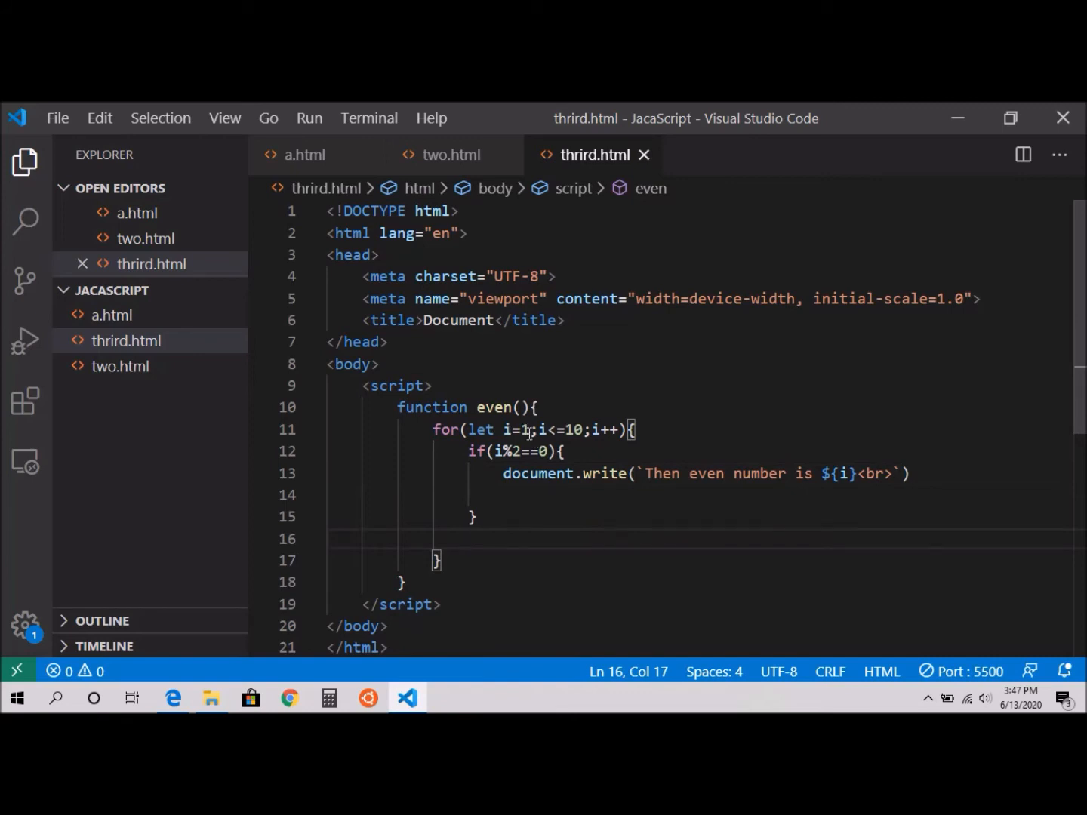
- Highlight part of the for header, then add a blank line after even()'s closing brace
drag(470, 429, 532, 430)
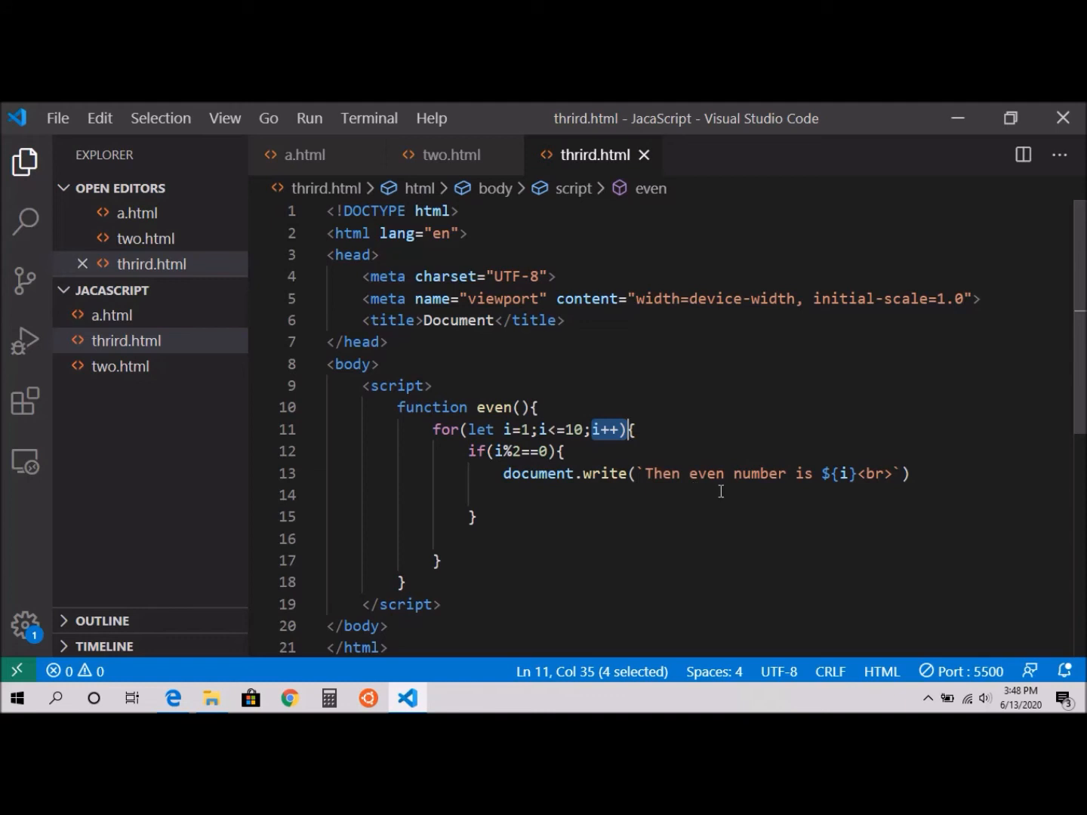
mouse_move(532, 430)
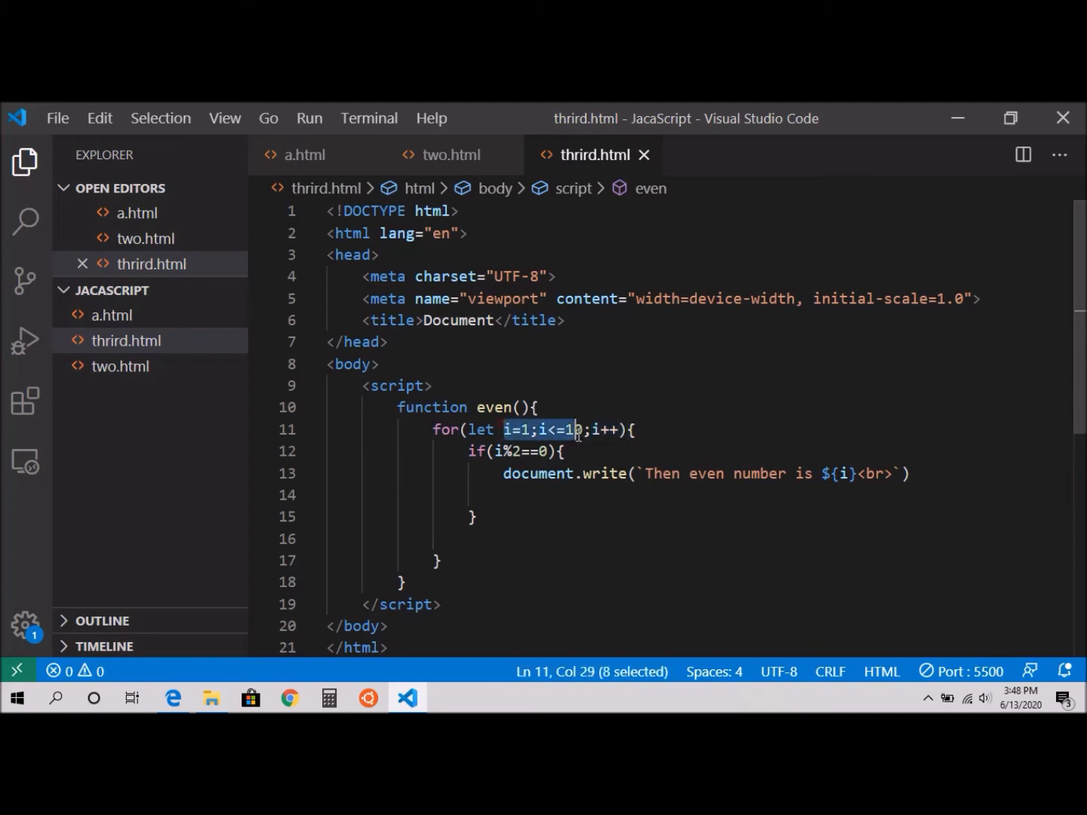
click(472, 517)
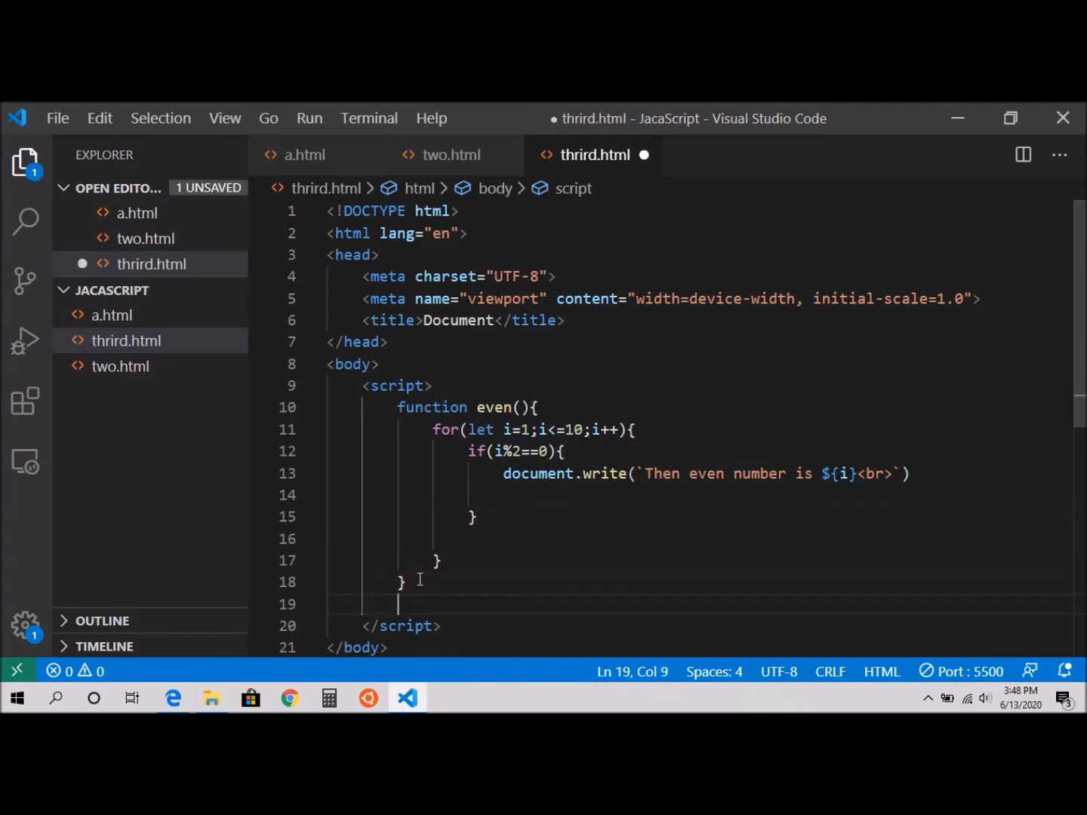
- Call even() below the function definition and view the page with Live Server
text(even)
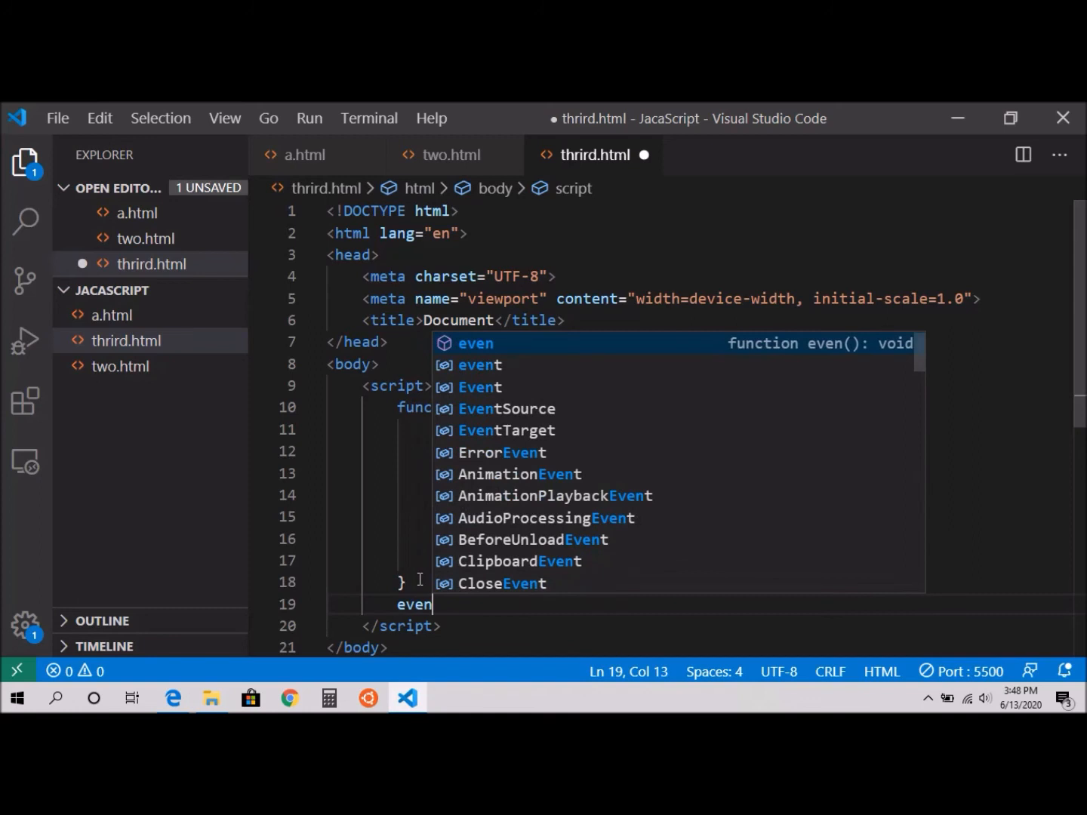
text(();)
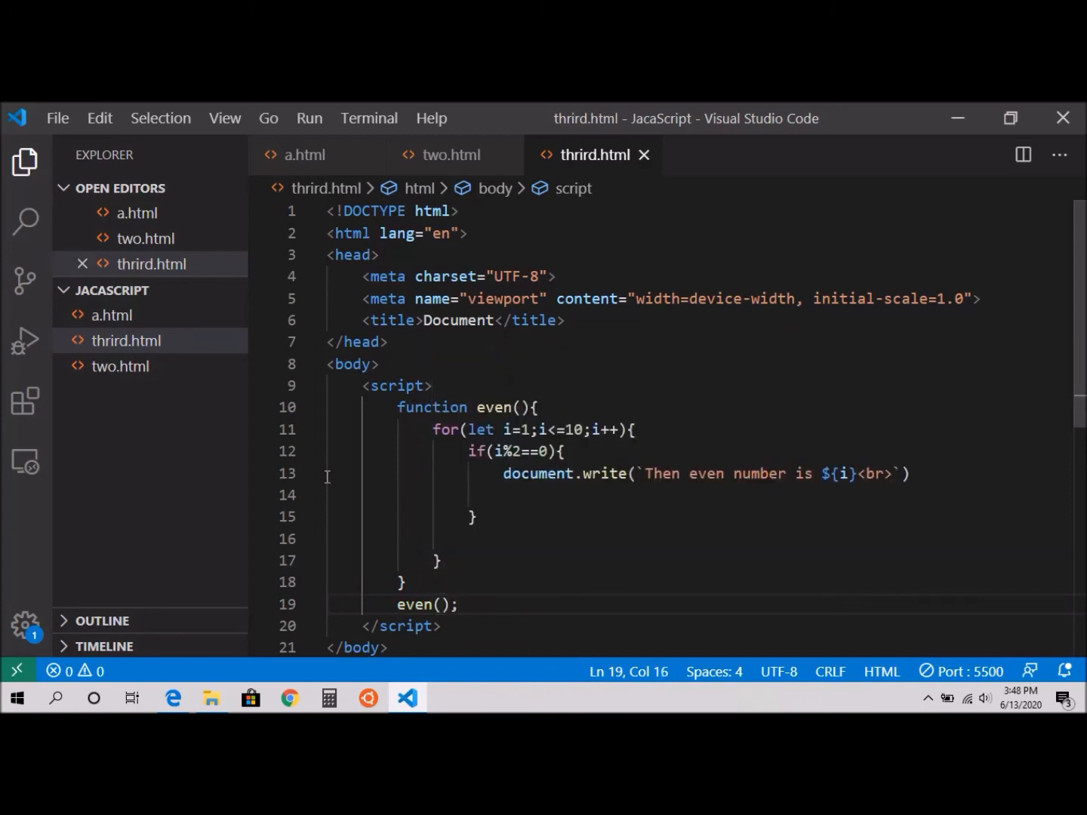
right_click(126, 340)
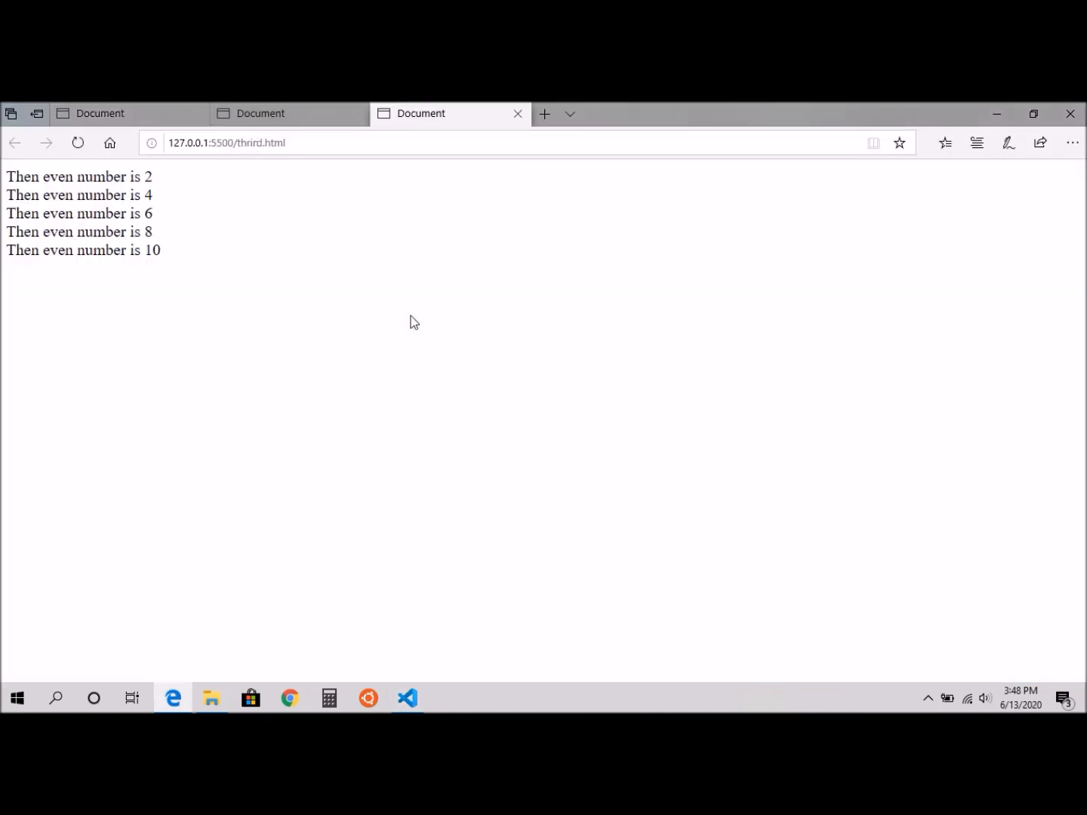
mouse_move(164, 261)
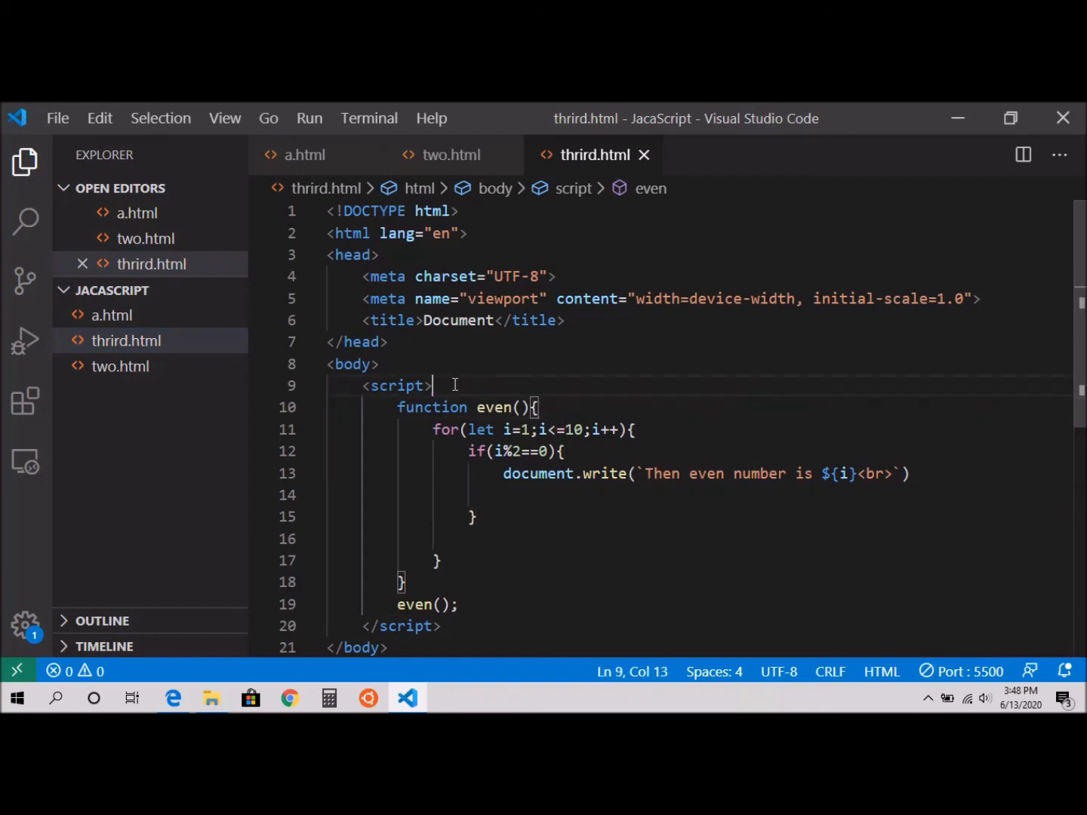
- Add a '//50 -100 even' comment line at the top of the script
key(Enter)
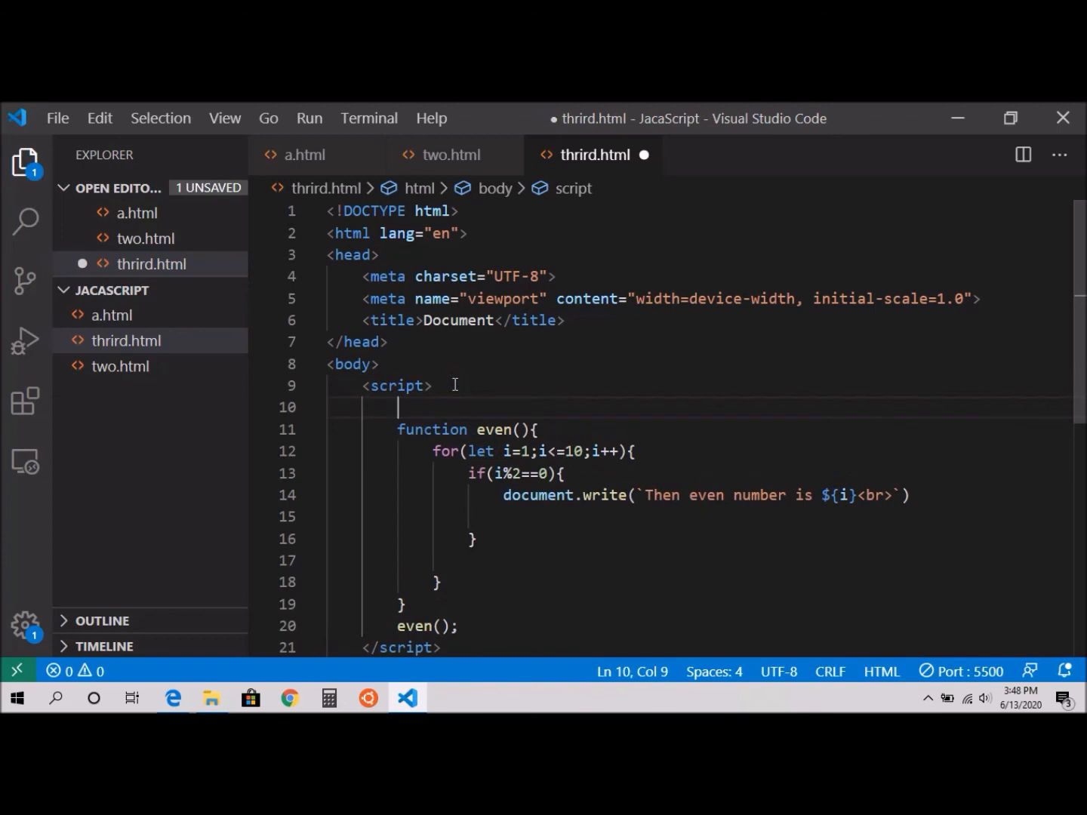
text(//)
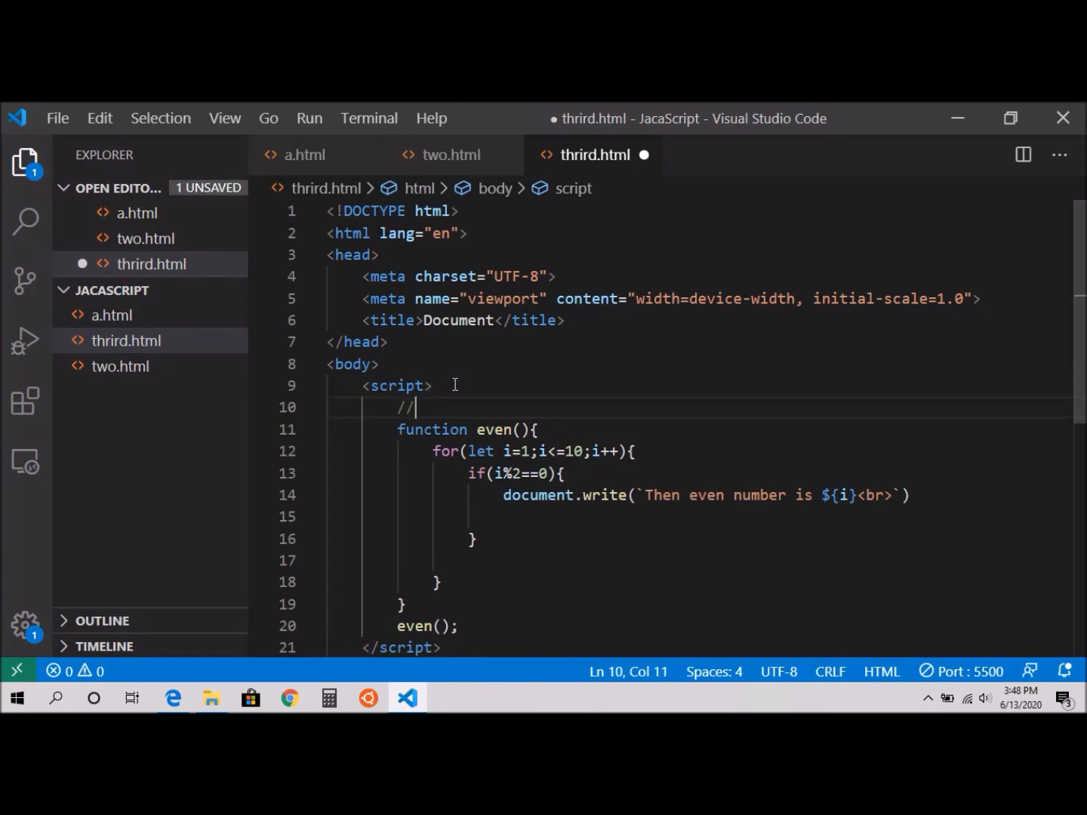
text(50 100)
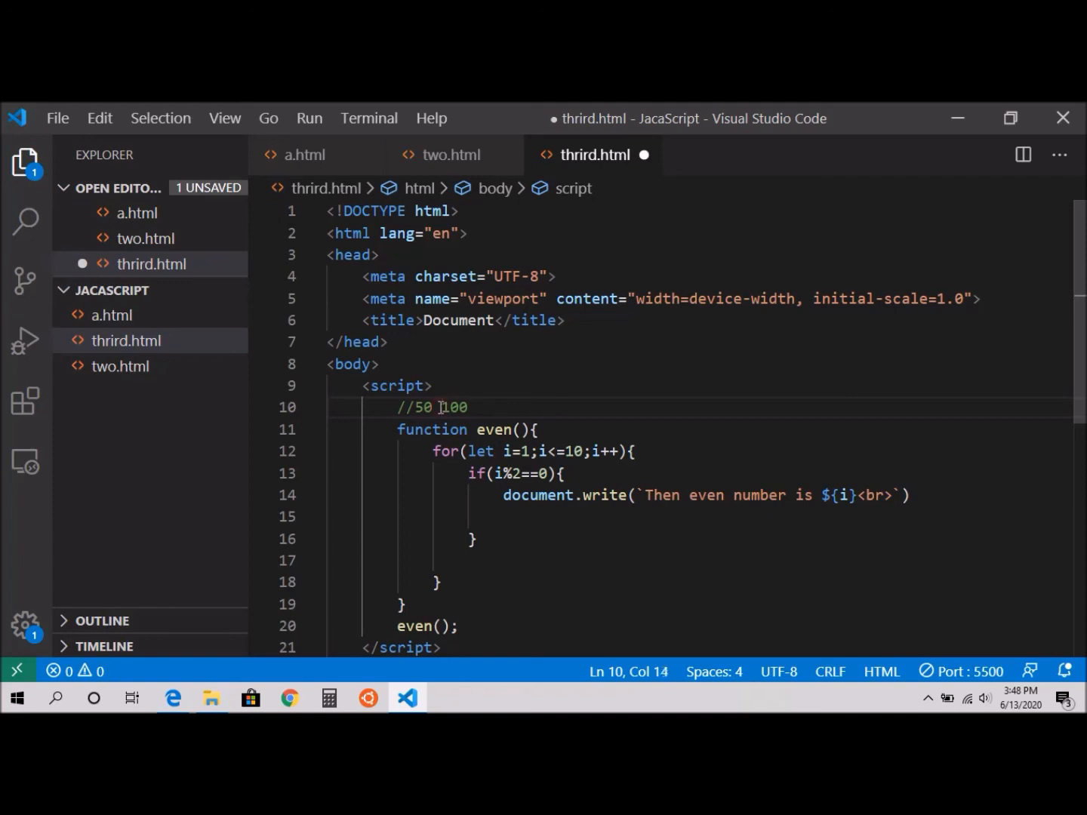
text(-)
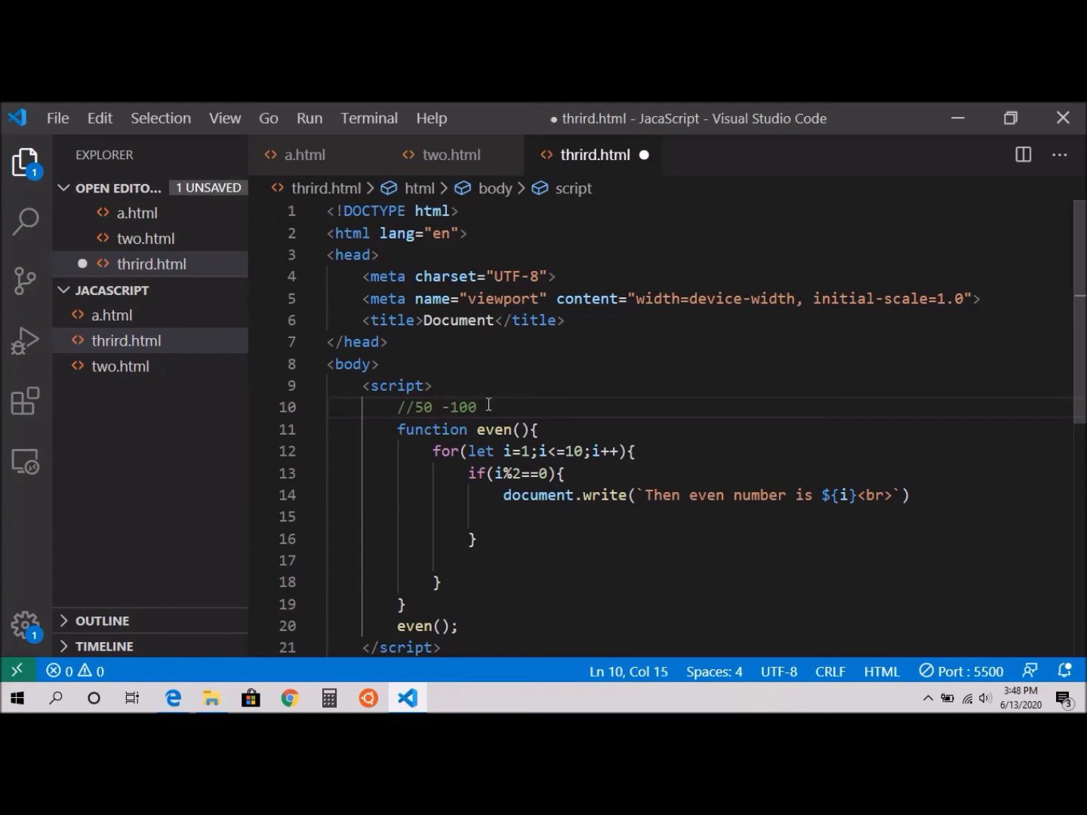
text(even)
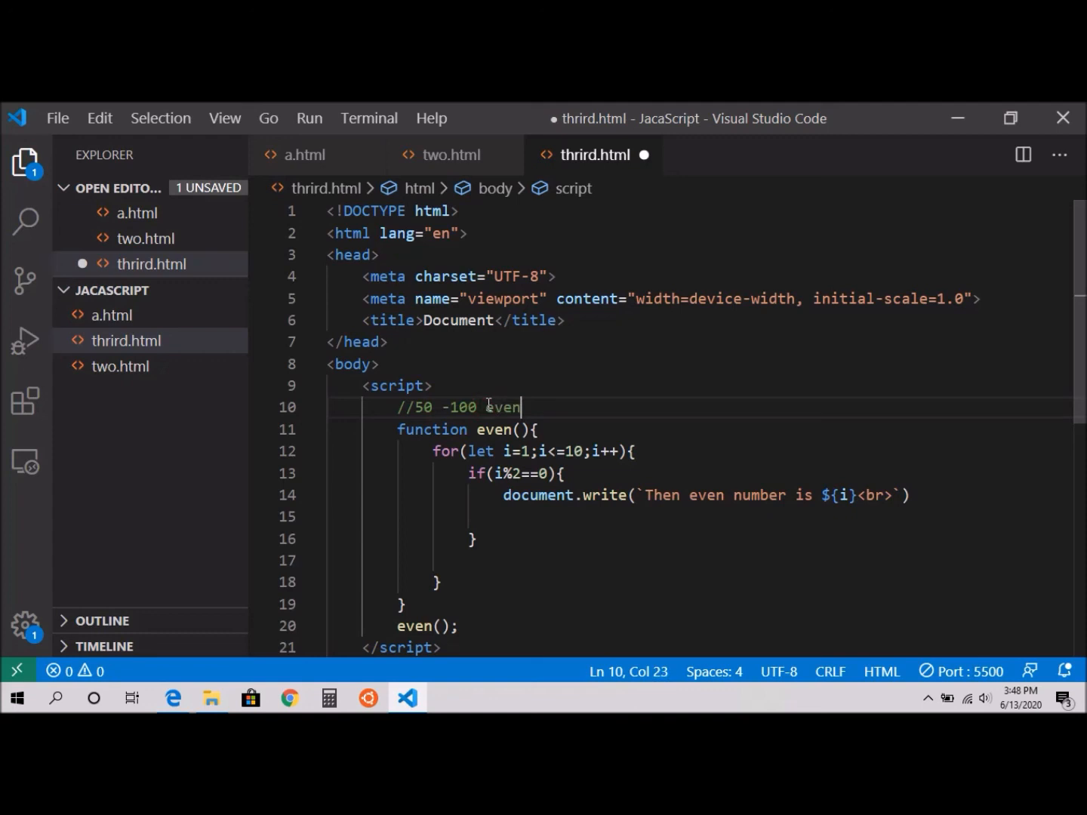
- Change the loop range to 50 through 100 and save
key(ctrl+s)
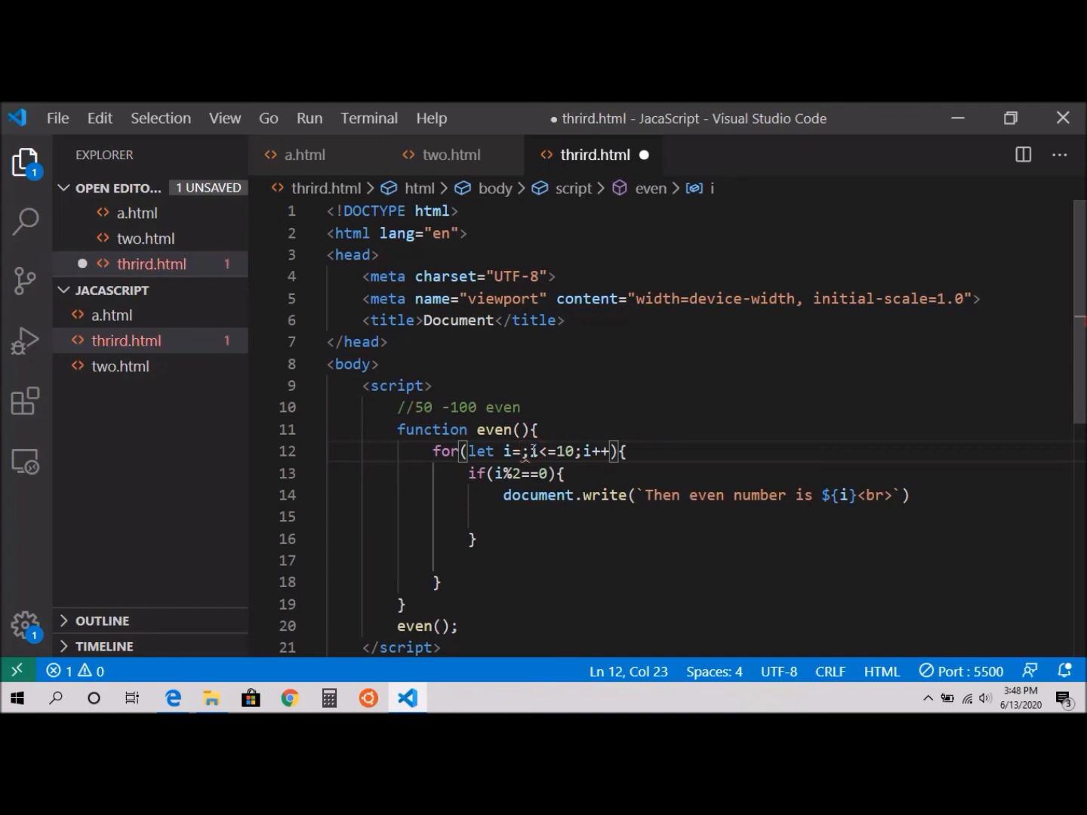
text(50)
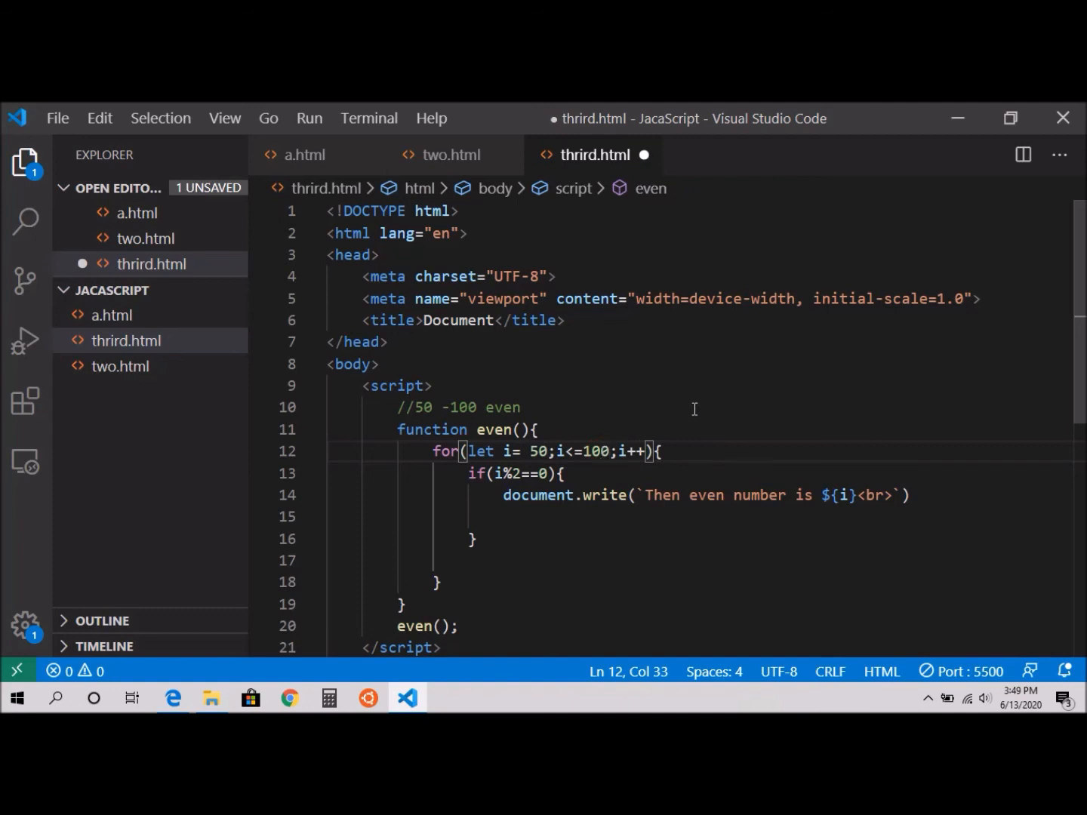
key(ctrl+s)
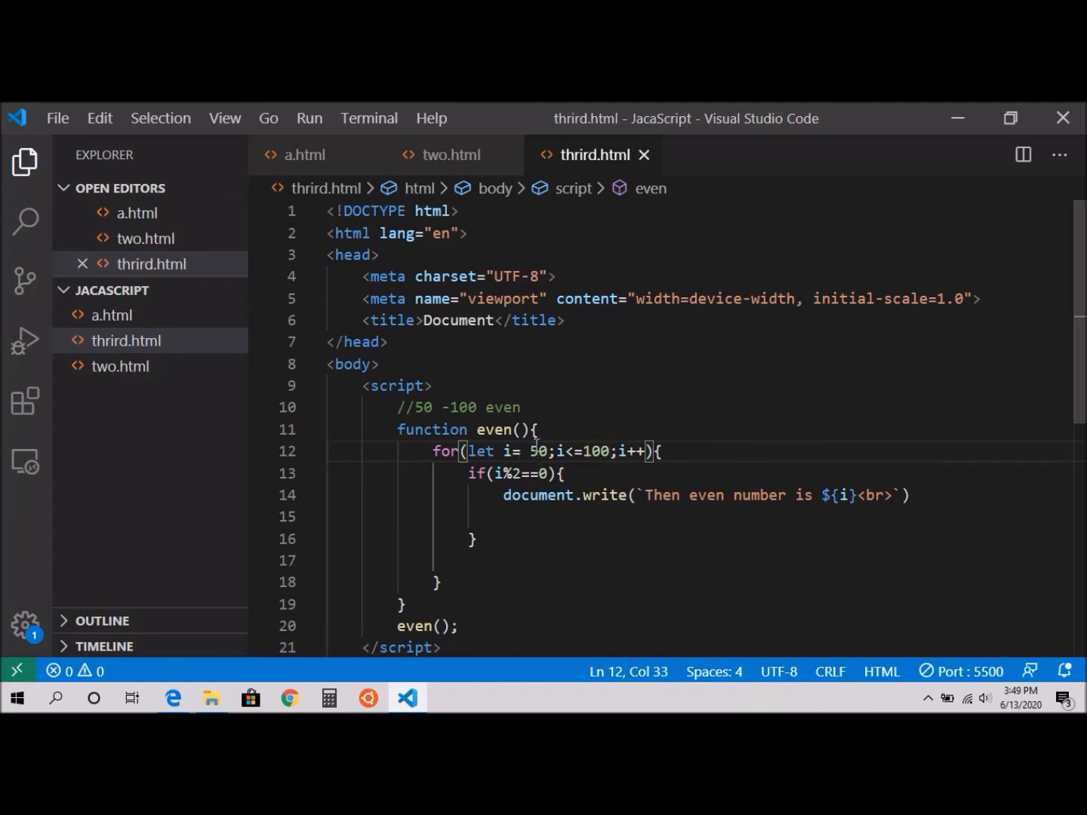